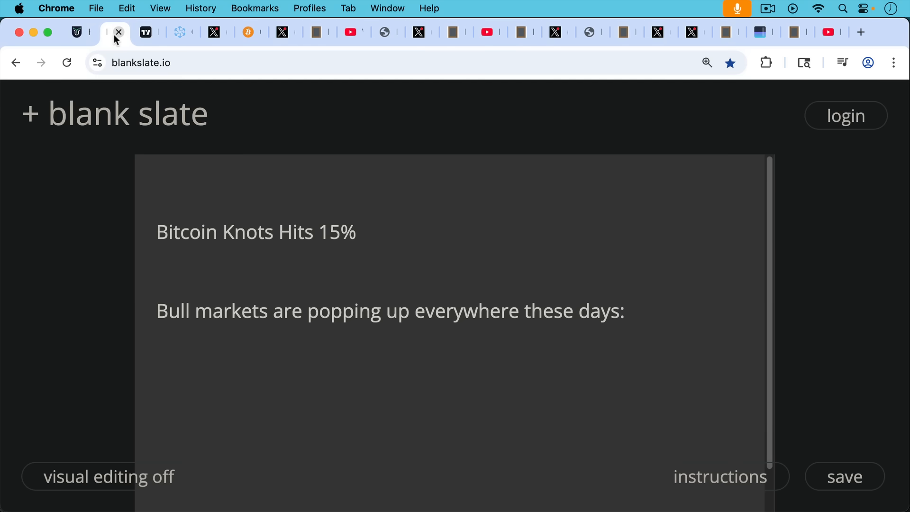
mouse_move(147, 32)
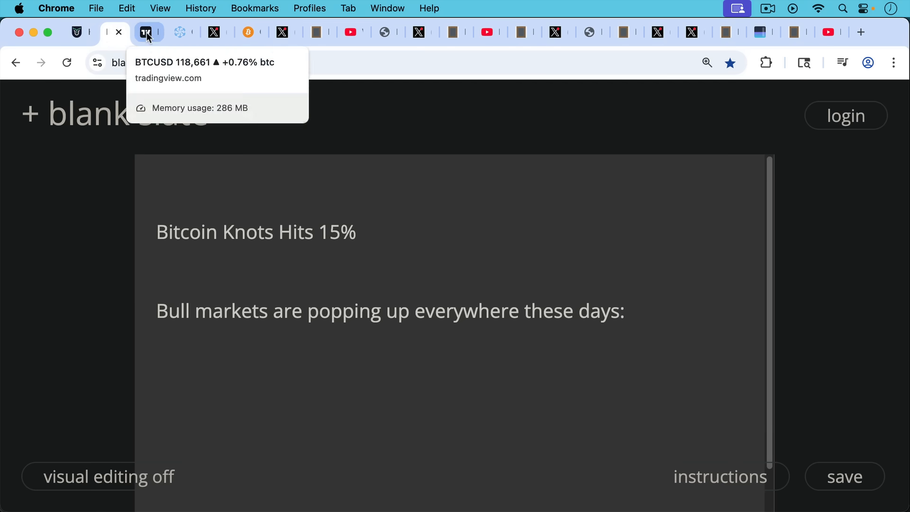
- Cycle through the TradingView and OCEAN tabs to the Coin Dance nodes summary (3,388 Knots nodes)
click(148, 32)
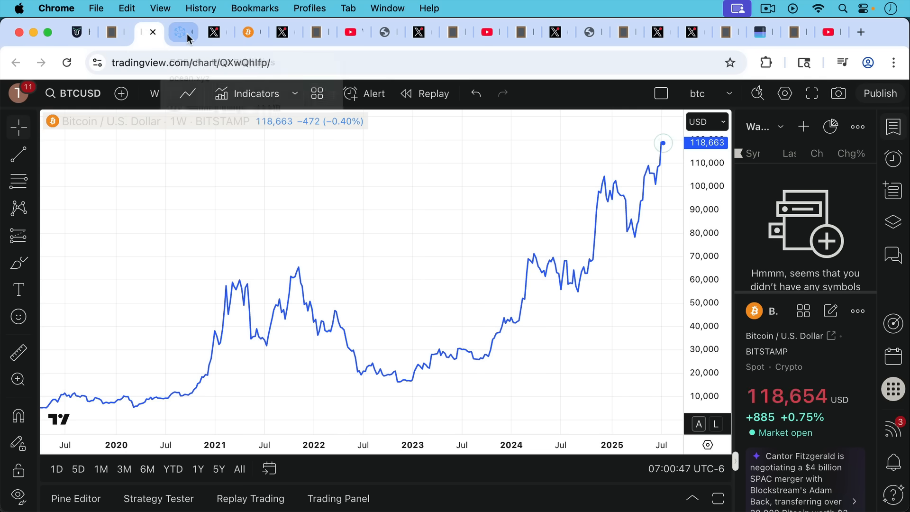
click(183, 32)
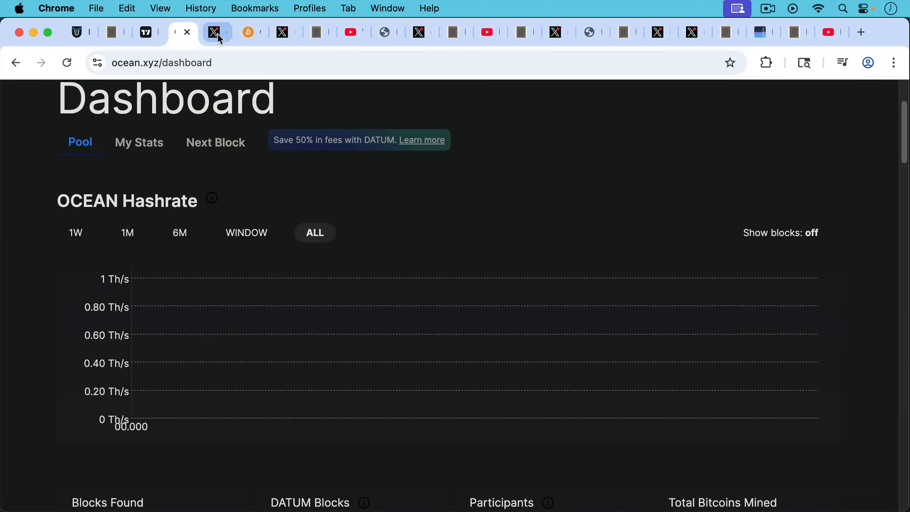
click(214, 32)
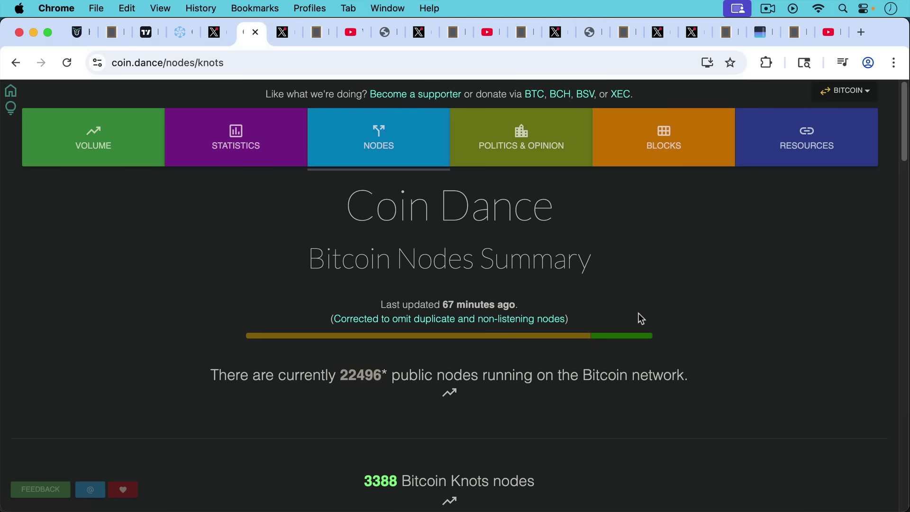
mouse_move(626, 338)
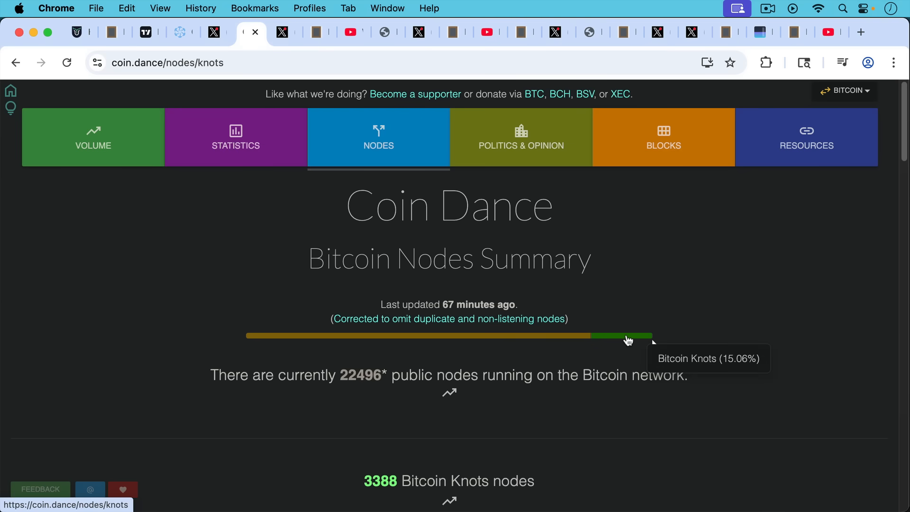
- Show Michael Dunworth's X post claiming 700% Bitcoin Knots growth in 100 days
click(247, 32)
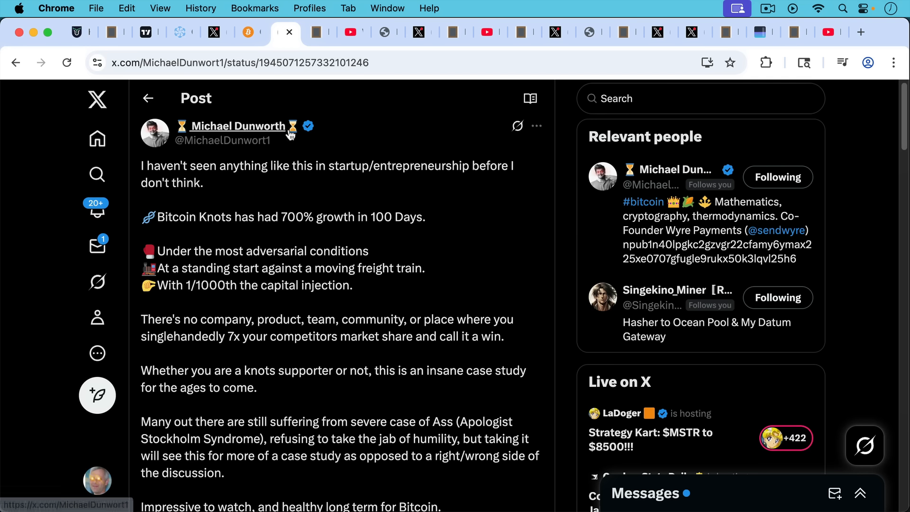
mouse_move(281, 186)
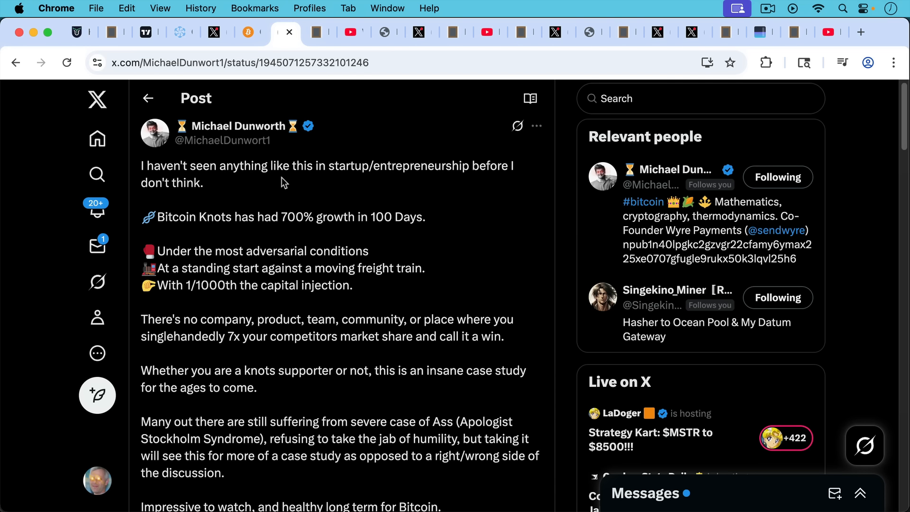
mouse_move(296, 184)
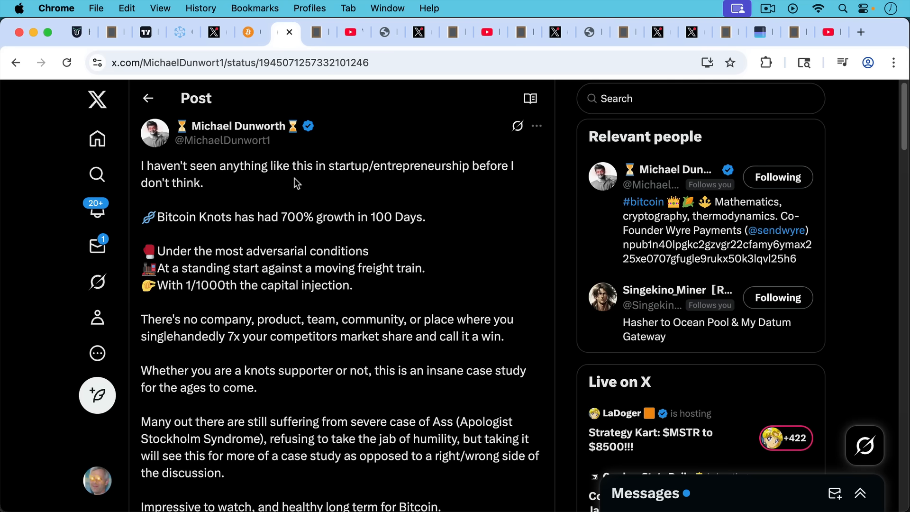
mouse_move(295, 171)
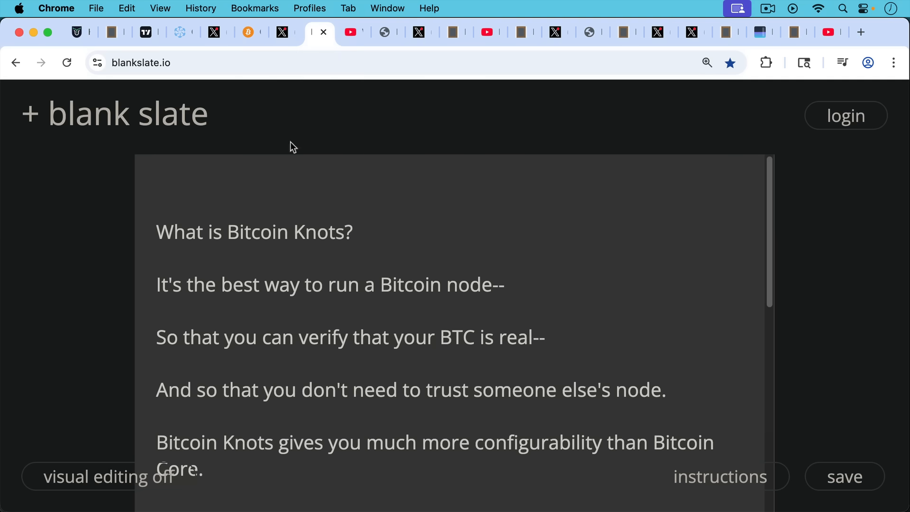
mouse_move(284, 155)
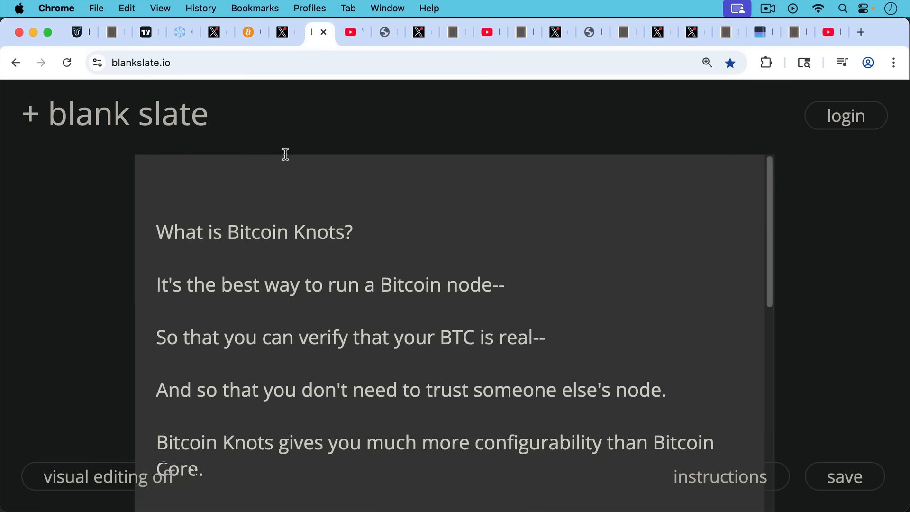
mouse_move(344, 239)
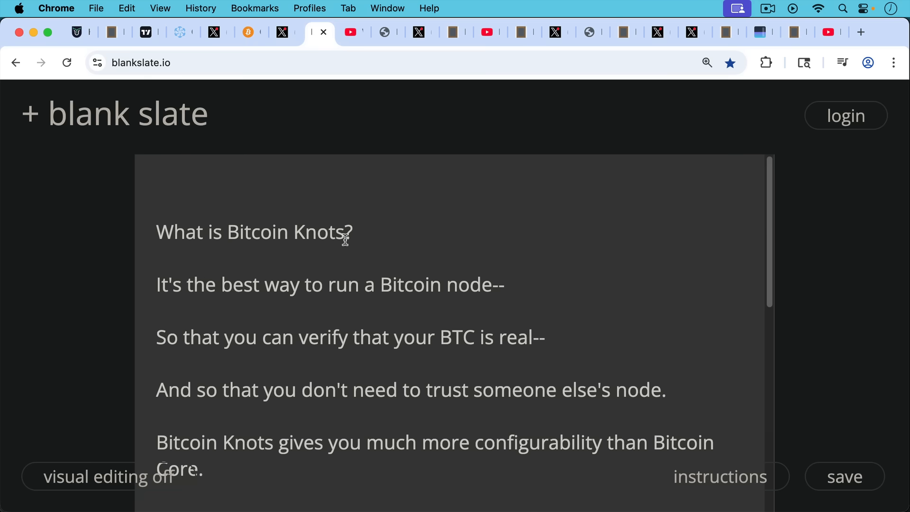
- Scroll the 'What is Bitcoin Knots?' note down to 'Who's getting rich from spam?'
scroll(down, 3)
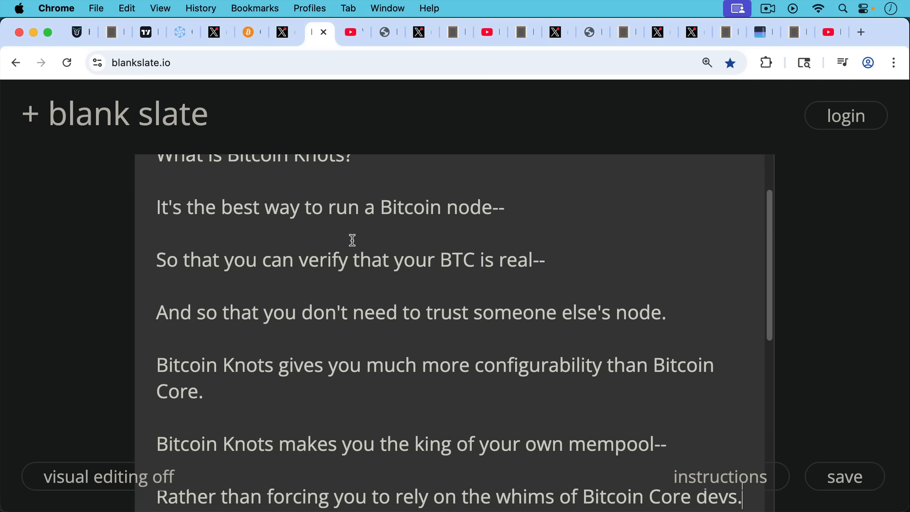
mouse_move(342, 250)
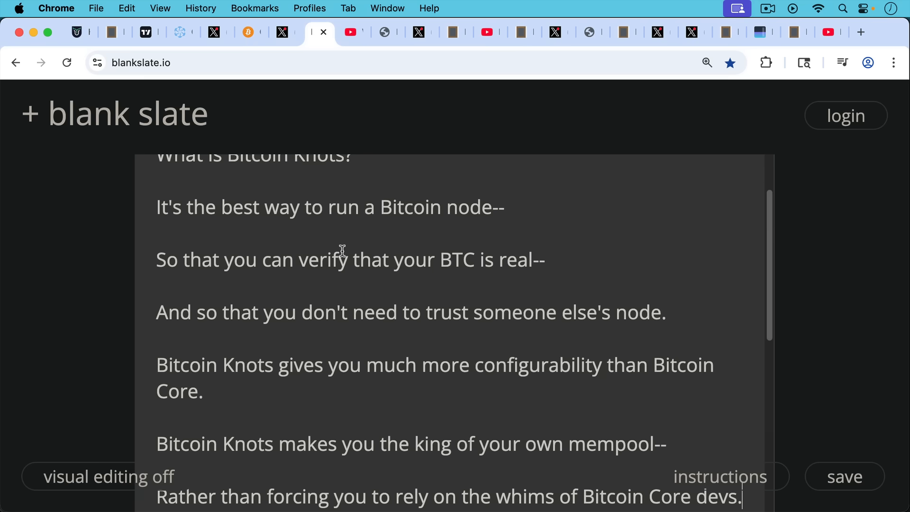
scroll(down, 3)
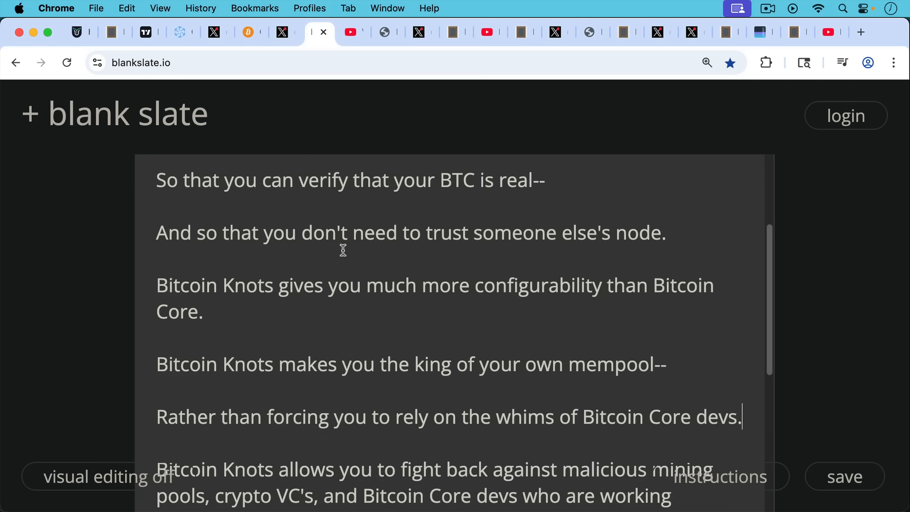
scroll(down, 3)
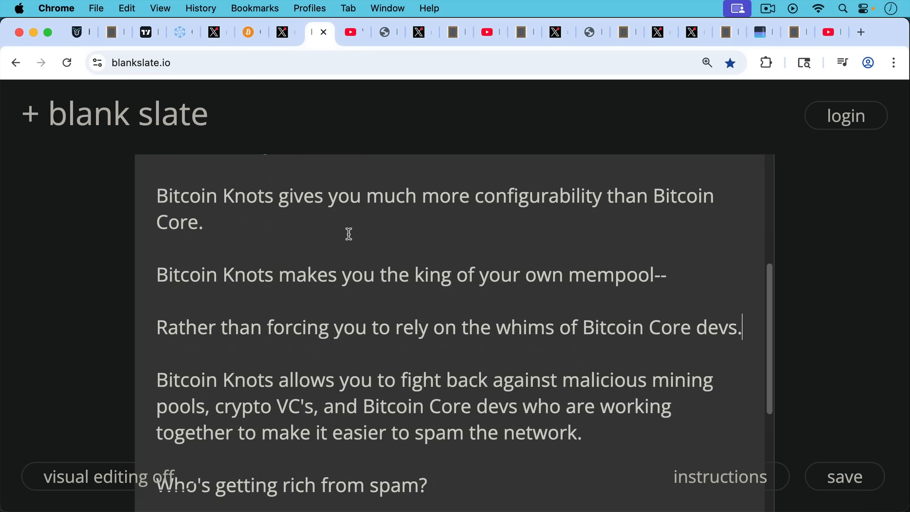
mouse_move(346, 240)
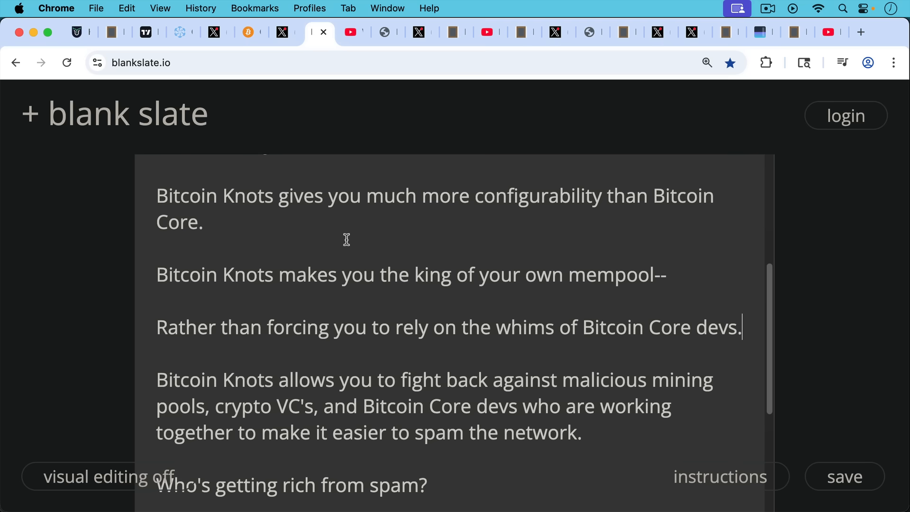
mouse_move(353, 244)
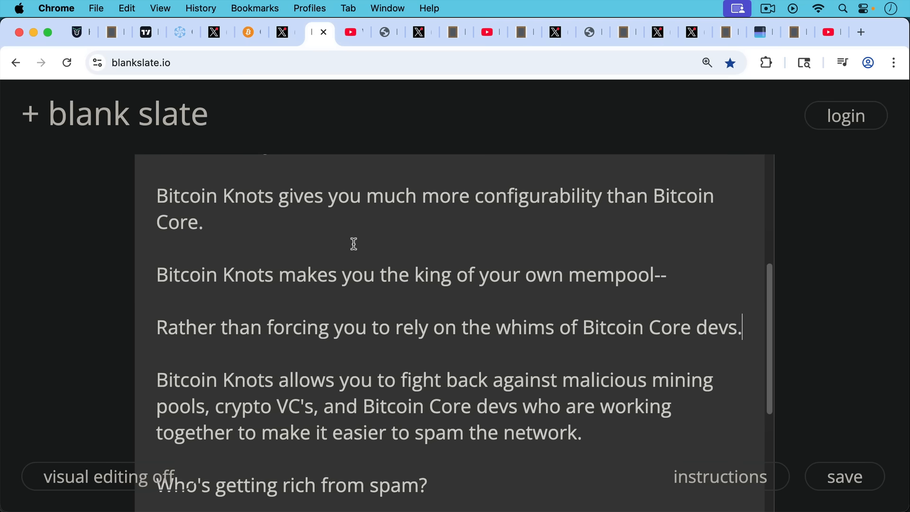
mouse_move(362, 242)
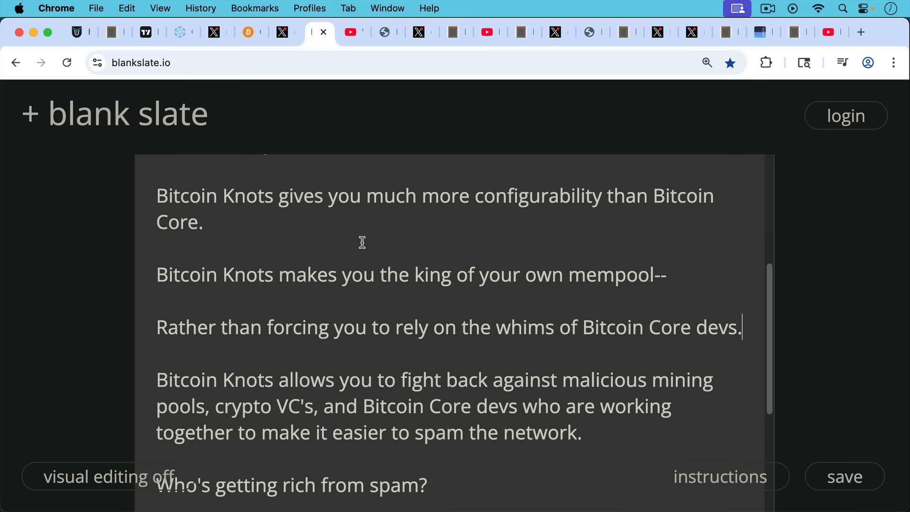
scroll(down, 3)
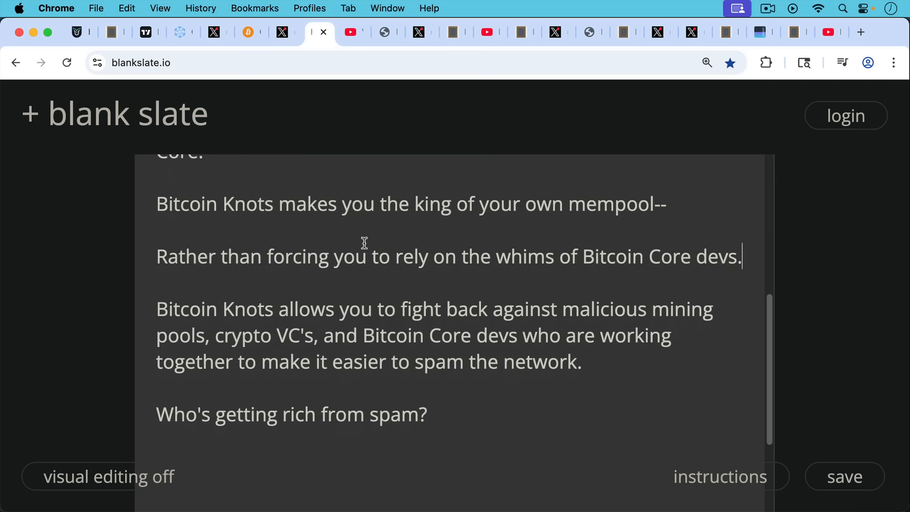
mouse_move(367, 214)
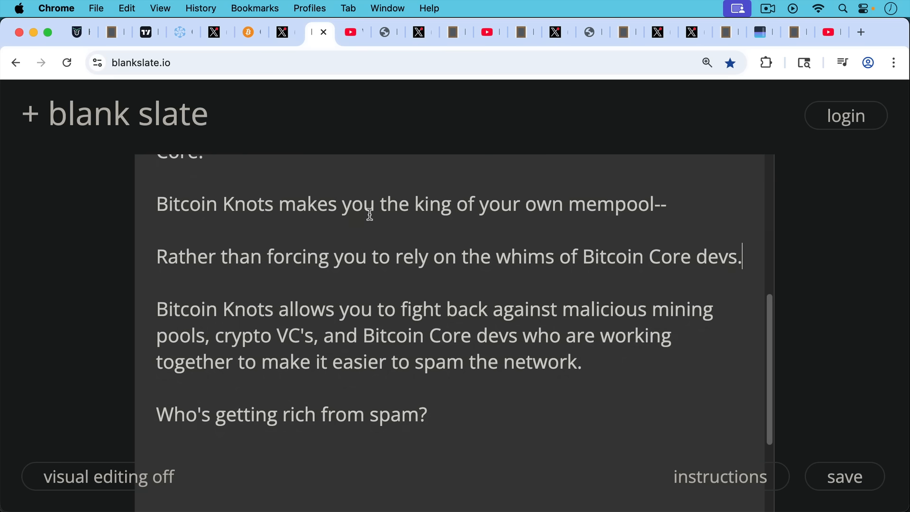
- Show the YouTube video 'Who's Getting Rich From Bitcoin Spam?' paused at the start
click(353, 31)
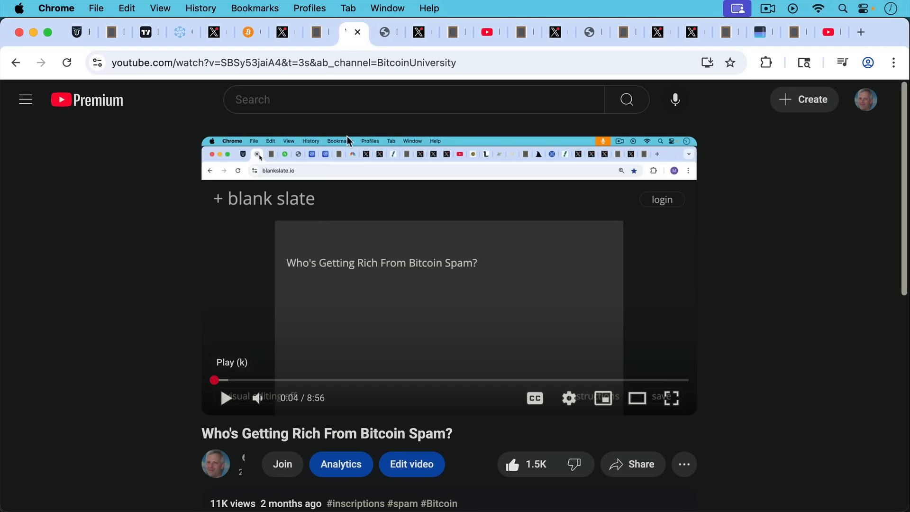
mouse_move(381, 49)
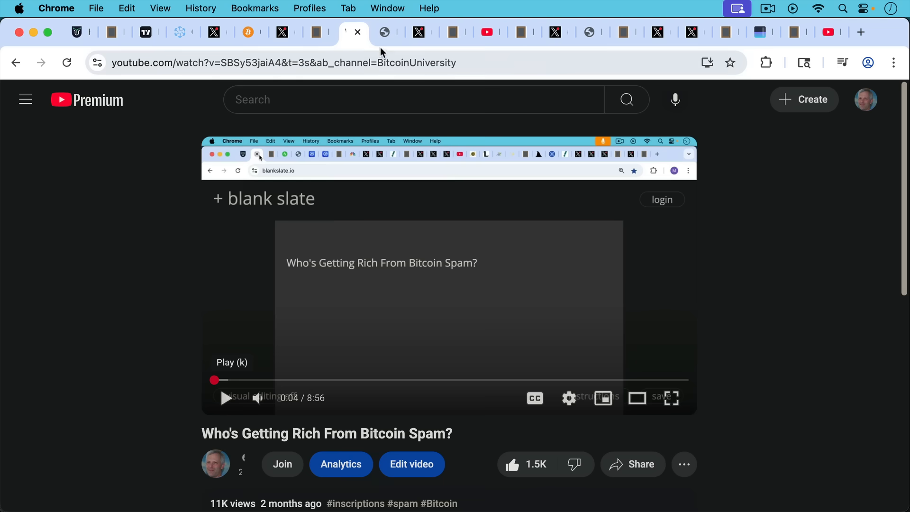
mouse_move(318, 32)
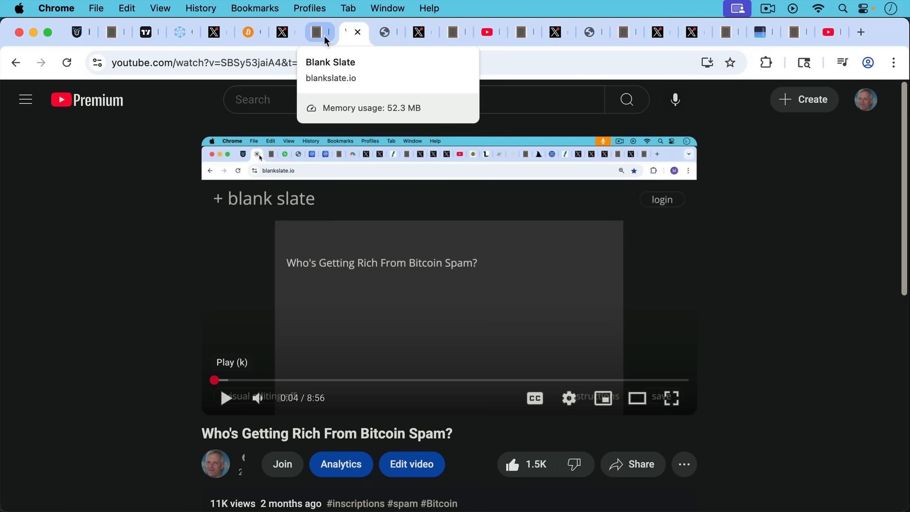
mouse_move(384, 32)
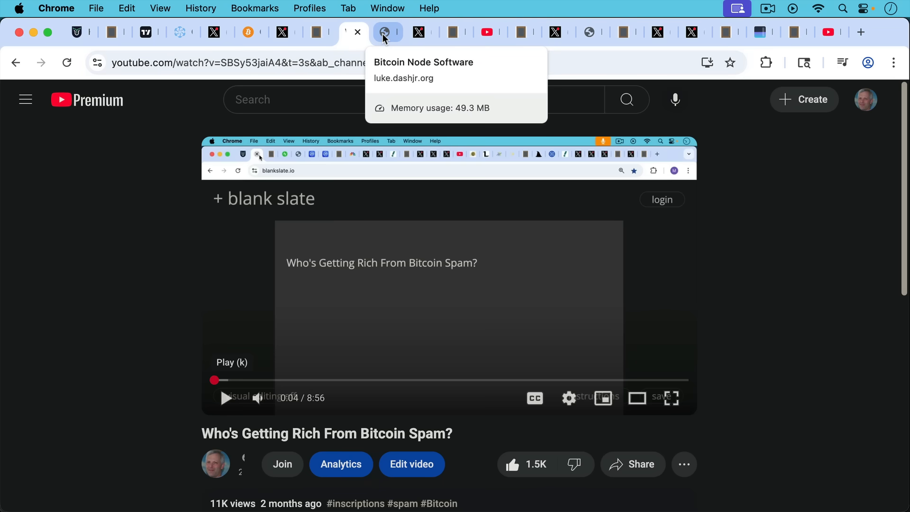
- Show luke.dashjr.org's node software pie chart: 9,660 Knots nodes (11.05%) versus 77,517 Core
click(387, 32)
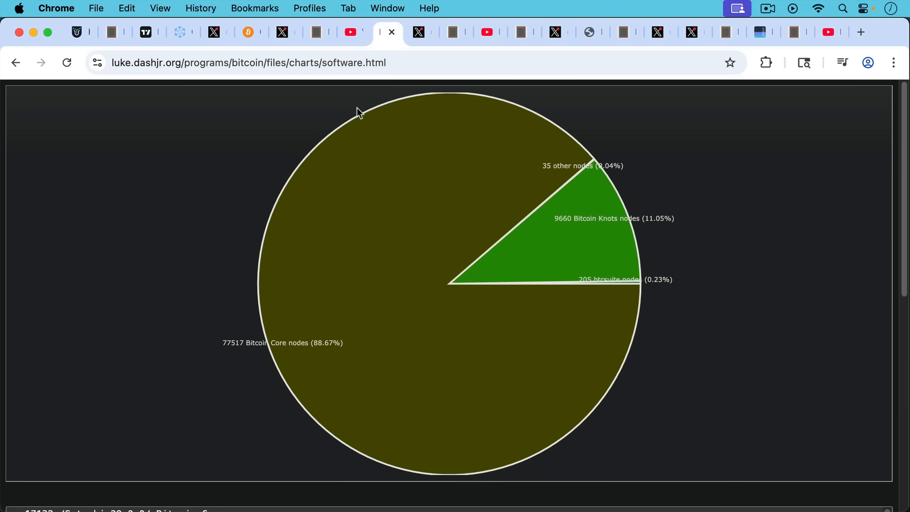
mouse_move(597, 209)
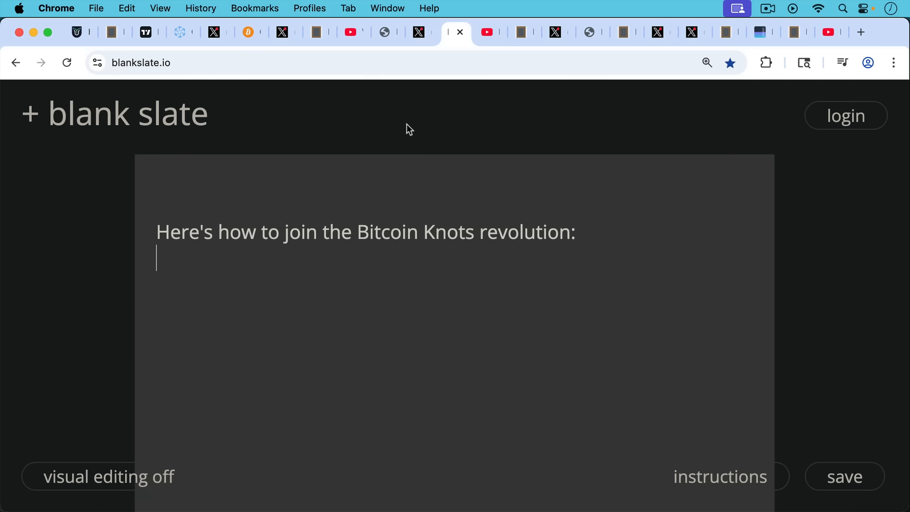
mouse_move(404, 130)
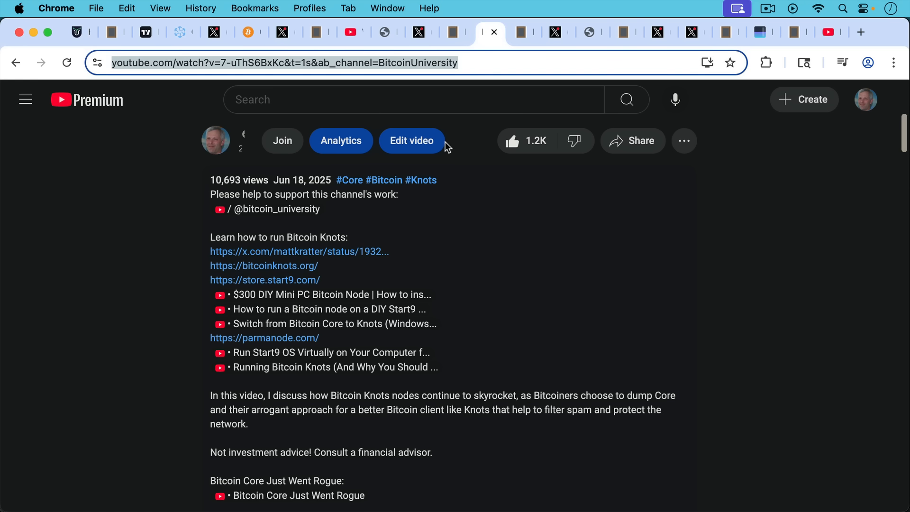
mouse_move(451, 248)
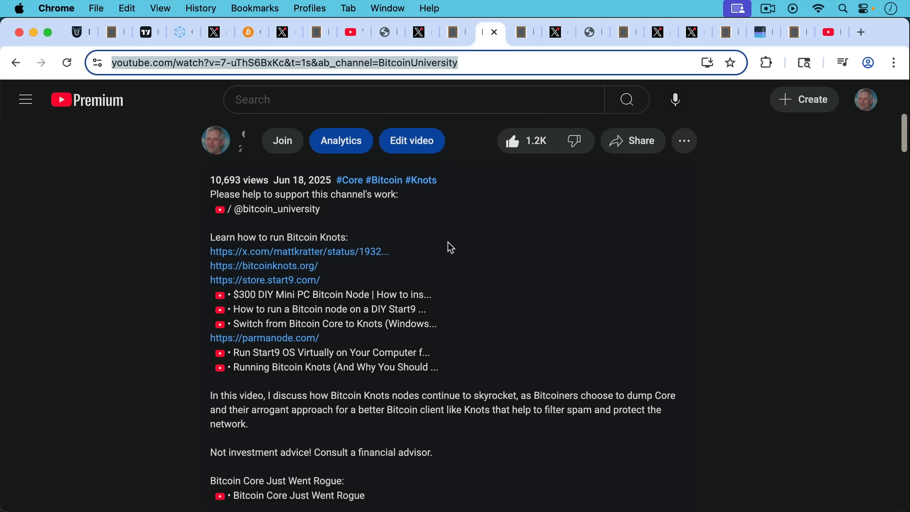
mouse_move(541, 57)
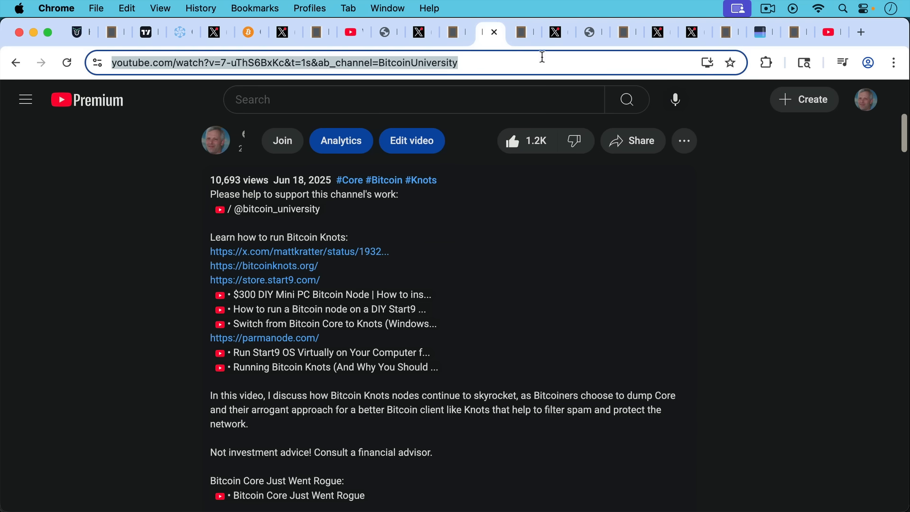
mouse_move(523, 32)
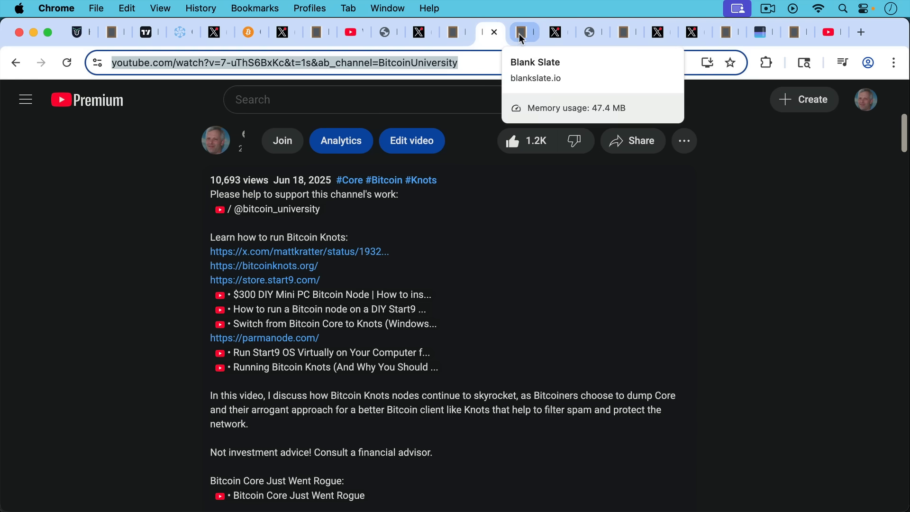
- Return to the notes and scroll up to the subscribe appeal and filters question
click(523, 32)
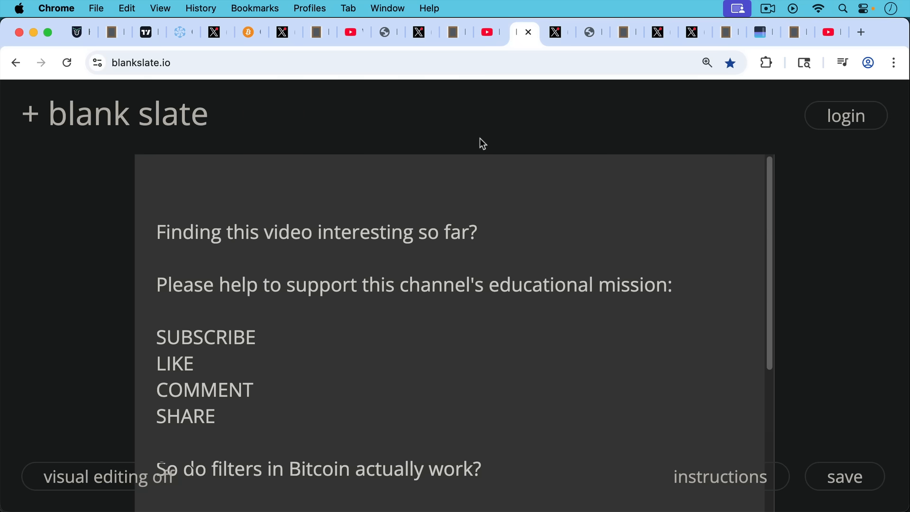
mouse_move(478, 177)
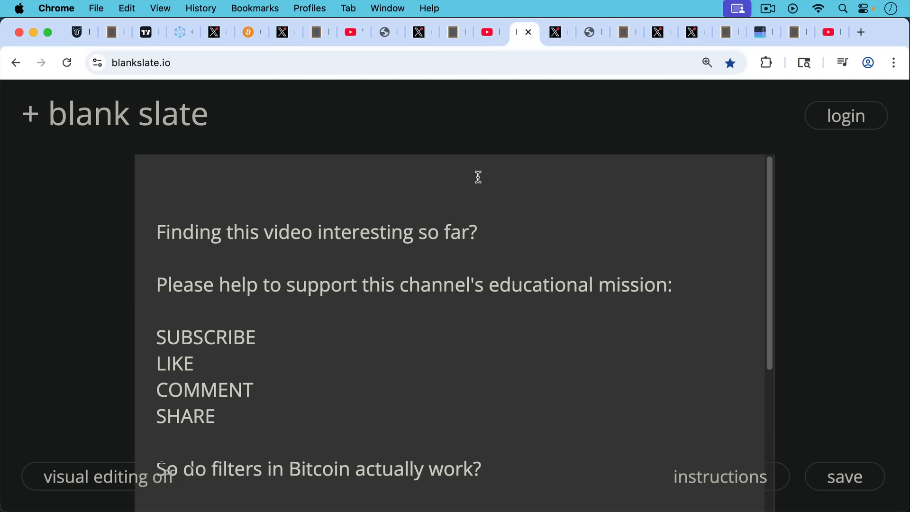
scroll(up, 3)
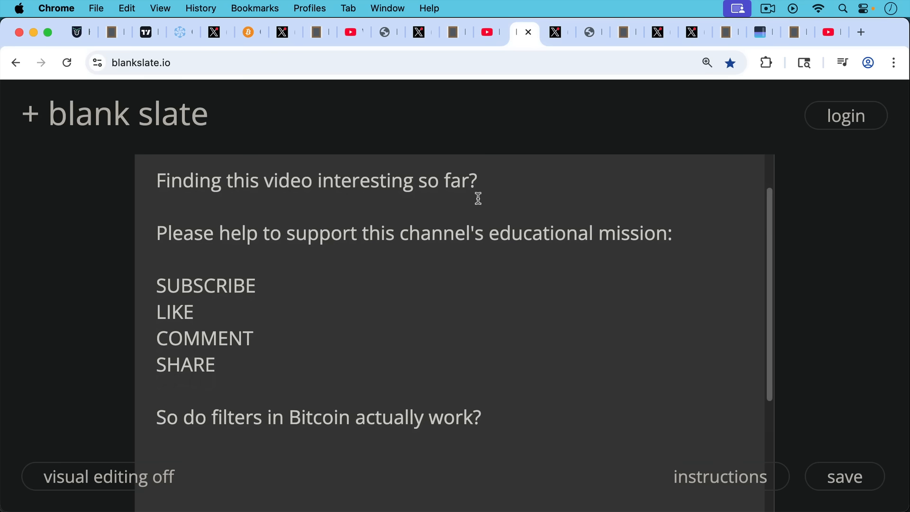
mouse_move(478, 194)
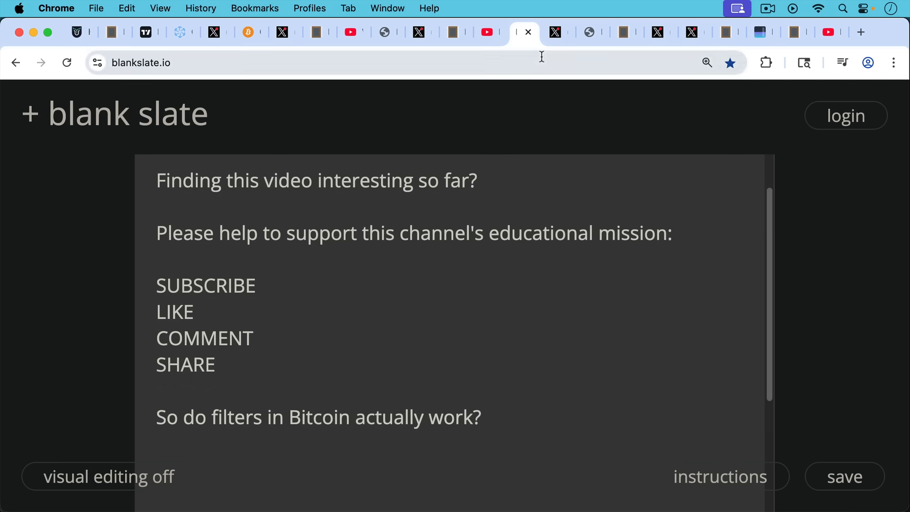
- Show Super Testnet's X post on mempool filters with the block 905449 Filter Stats screenshot
click(558, 32)
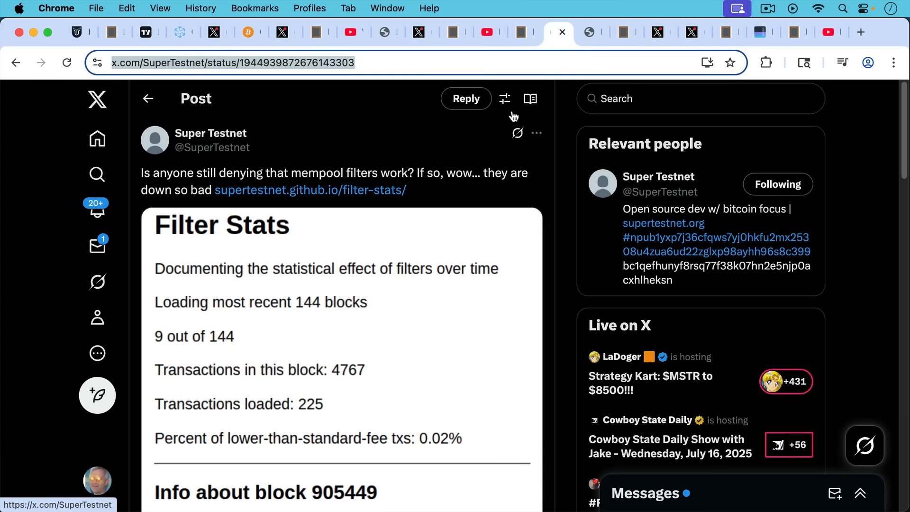
mouse_move(491, 191)
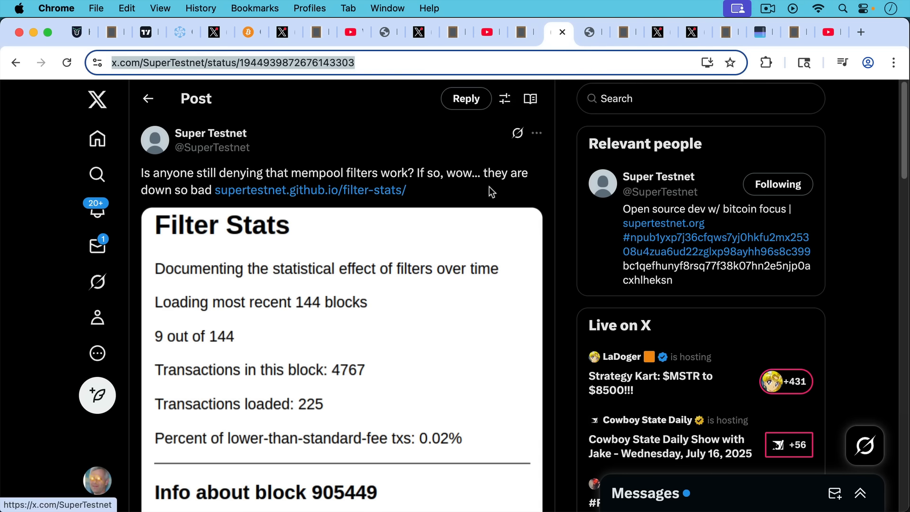
mouse_move(492, 210)
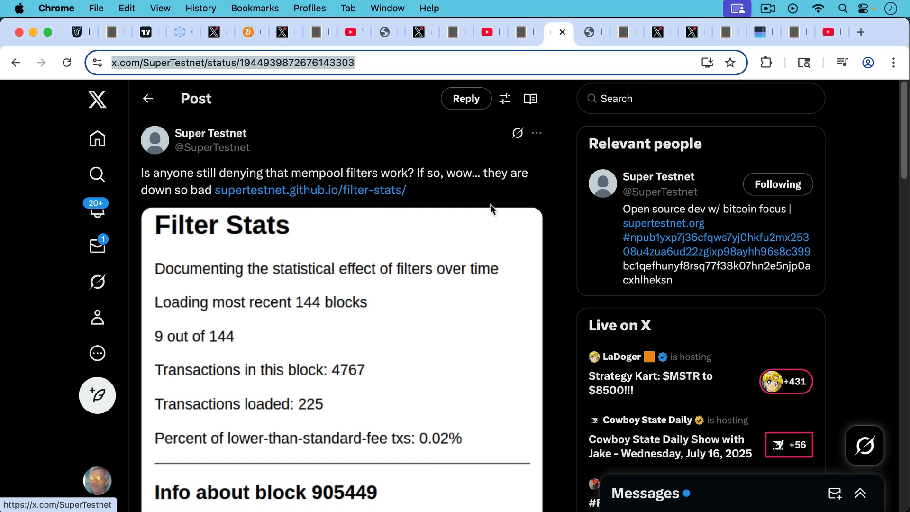
mouse_move(484, 226)
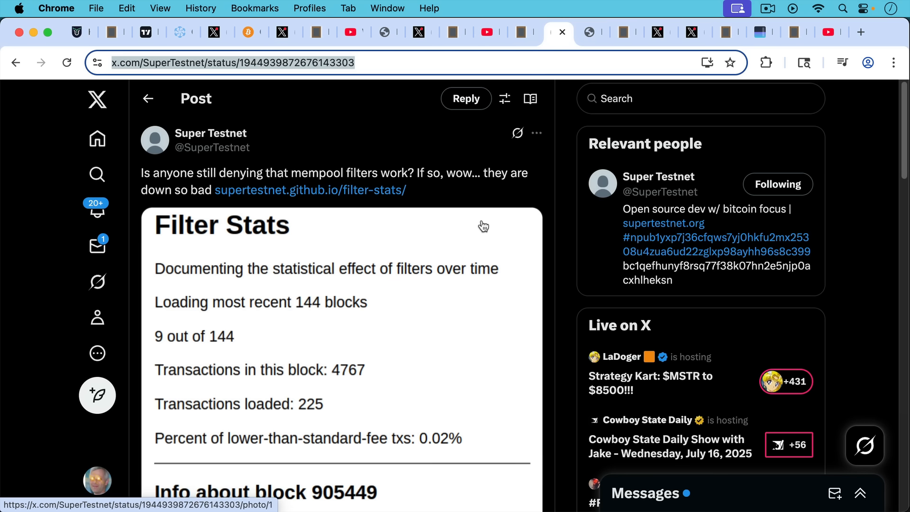
mouse_move(434, 452)
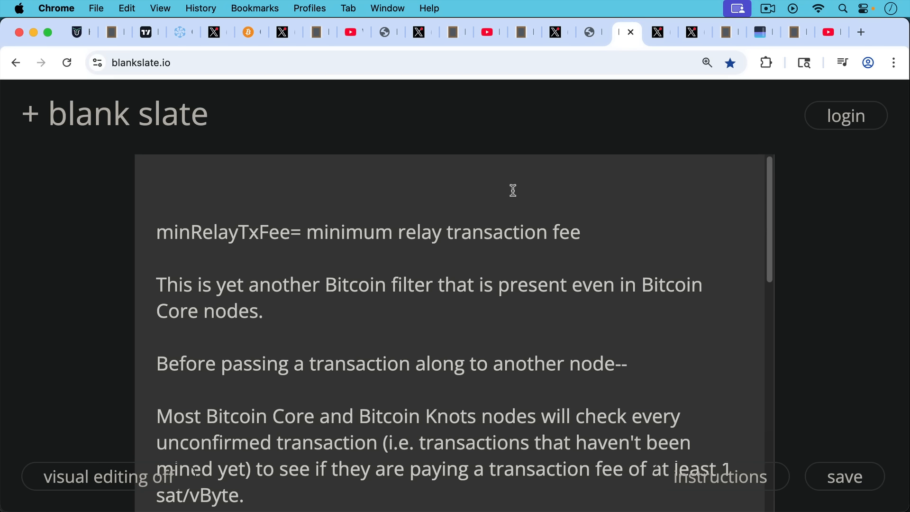
mouse_move(502, 222)
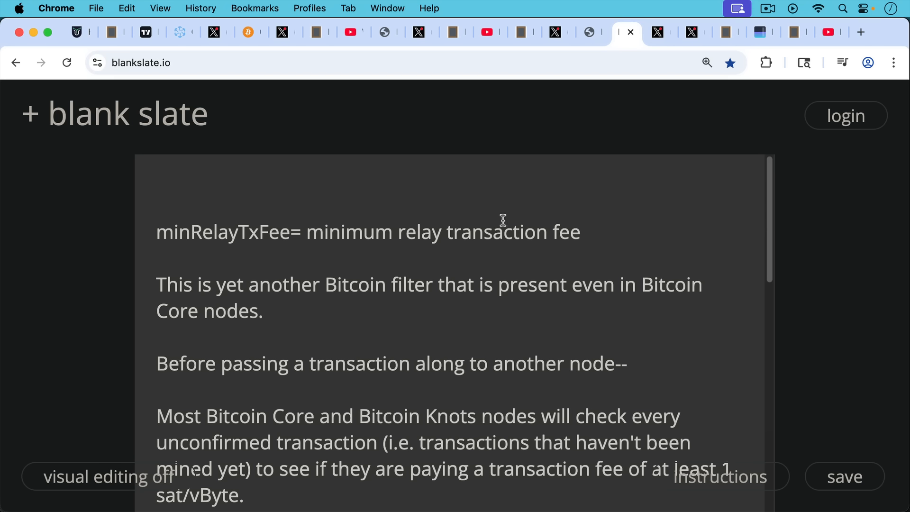
mouse_move(500, 221)
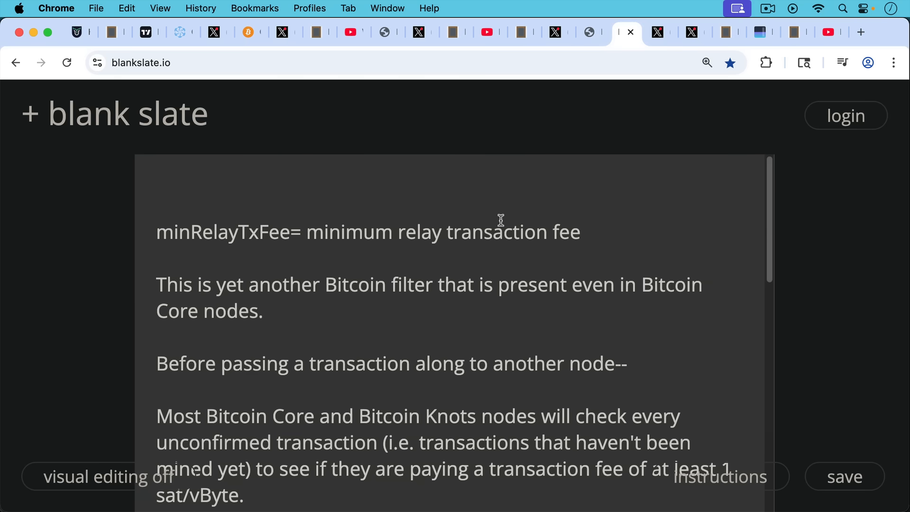
mouse_move(497, 228)
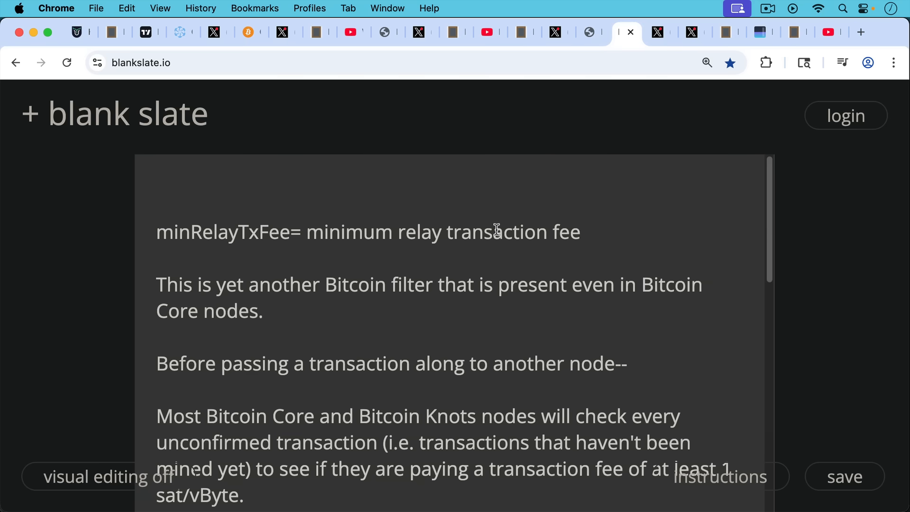
- Scroll the minRelayTxFee notes down to 'And the number has been rounding error.'
scroll(down, 3)
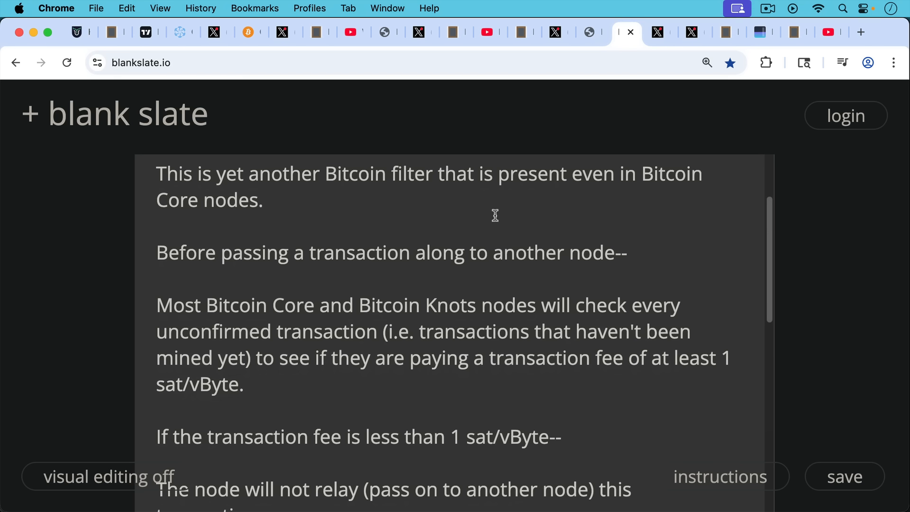
mouse_move(489, 237)
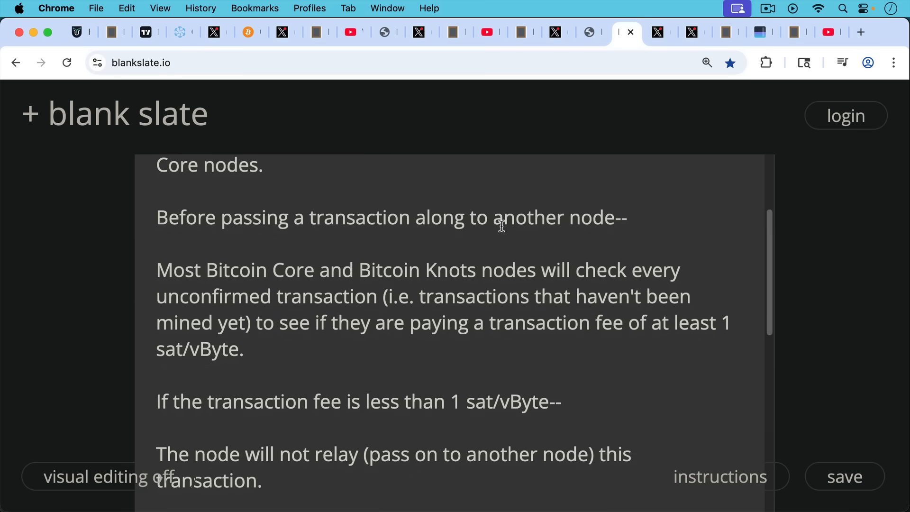
mouse_move(497, 233)
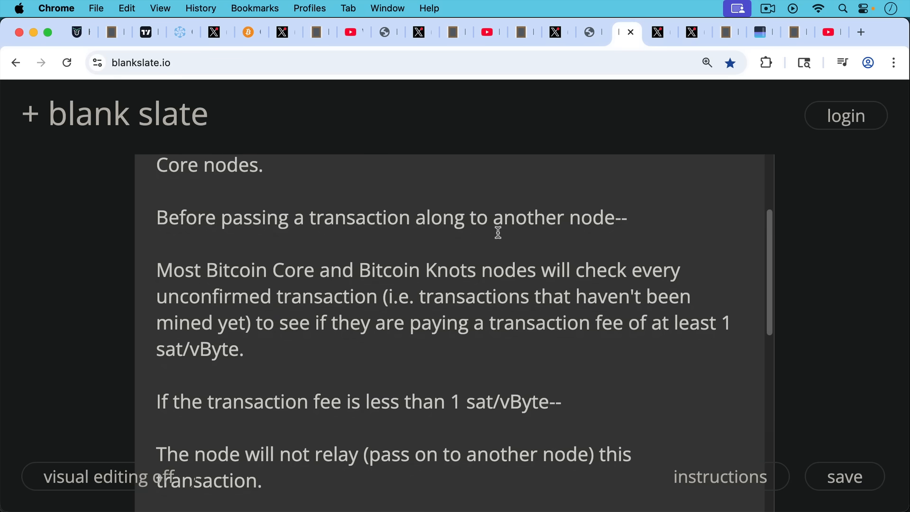
scroll(down, 3)
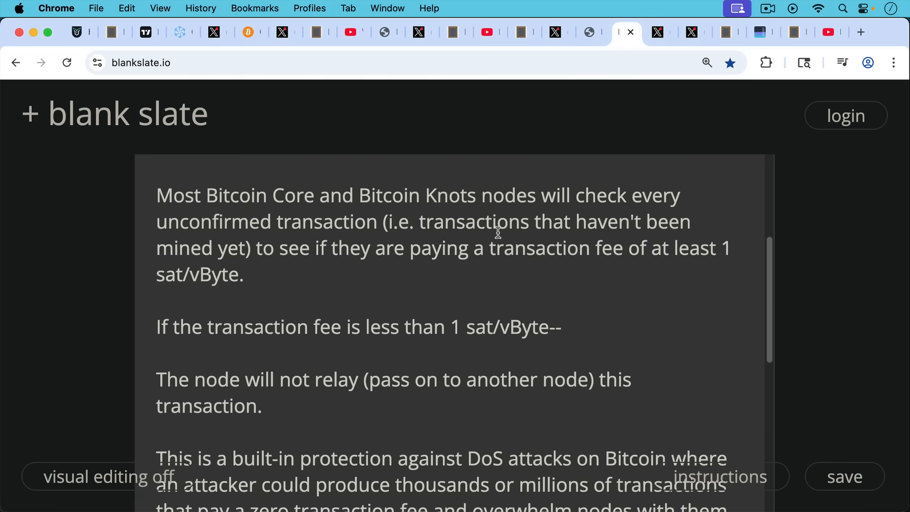
scroll(down, 3)
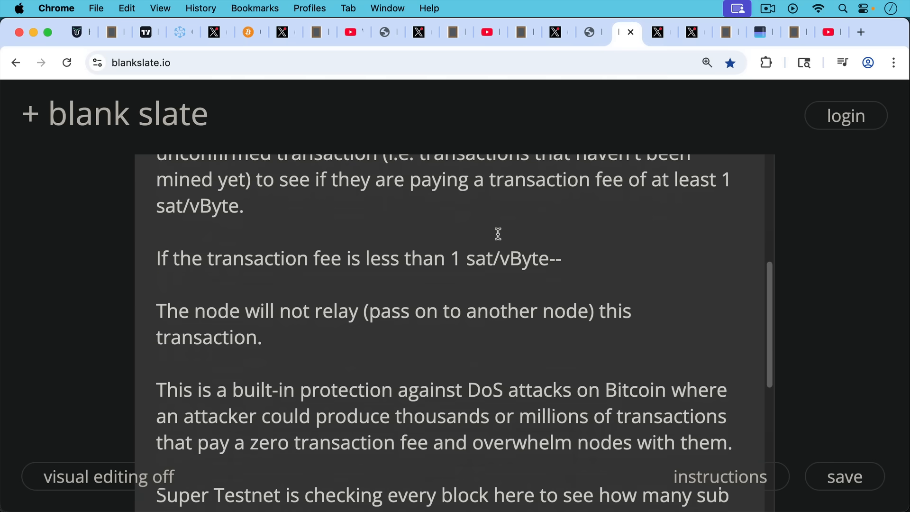
scroll(down, 3)
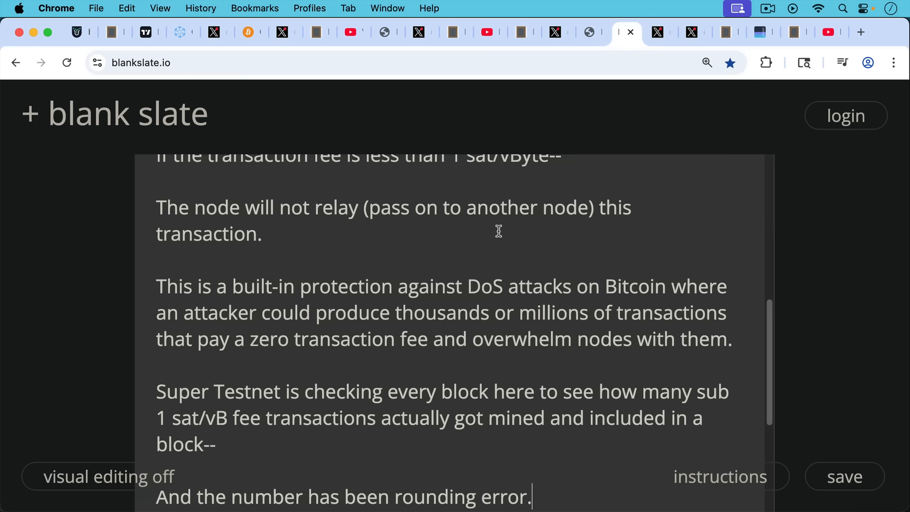
mouse_move(492, 246)
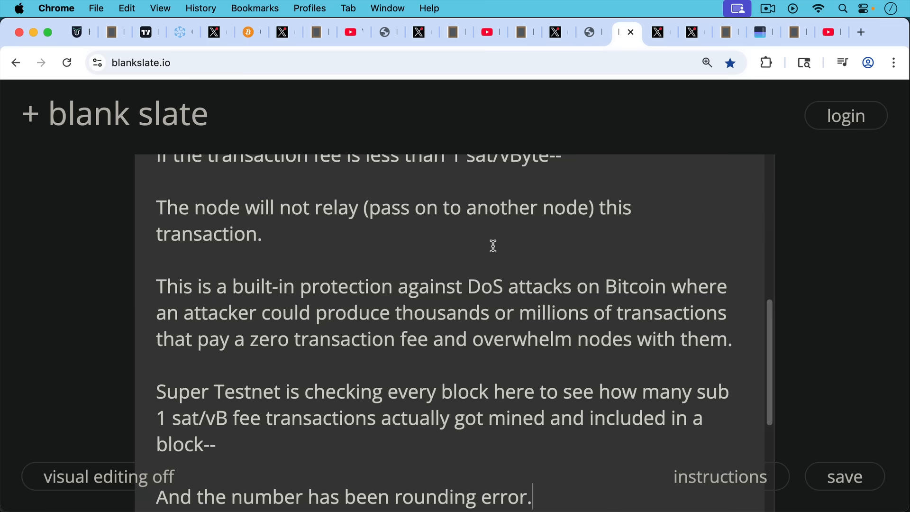
scroll(down, 3)
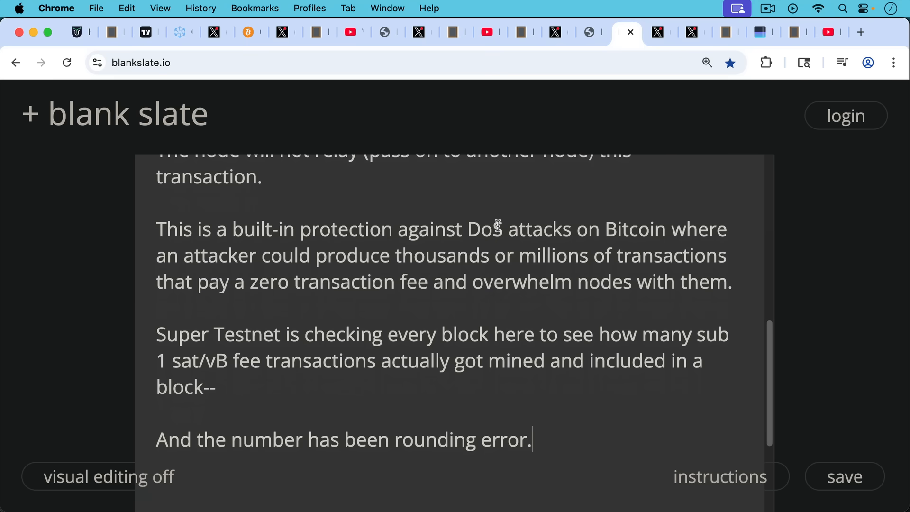
mouse_move(497, 219)
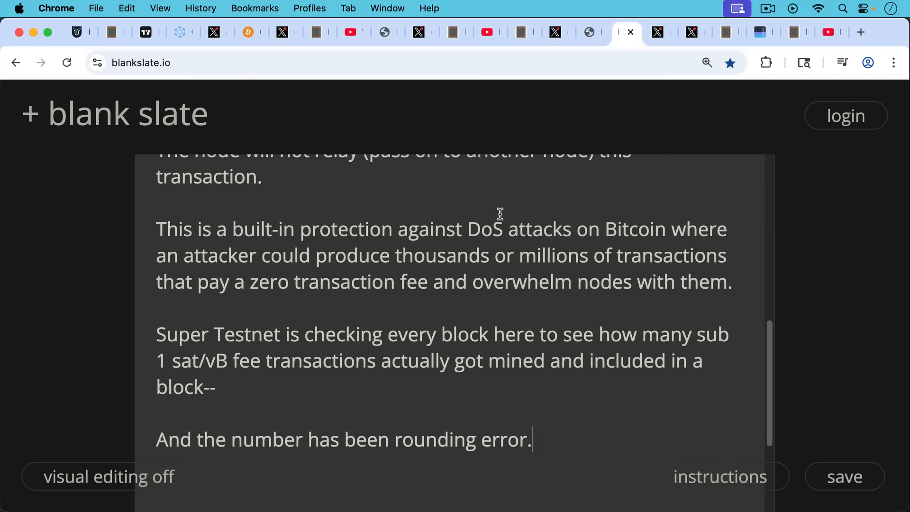
mouse_move(504, 155)
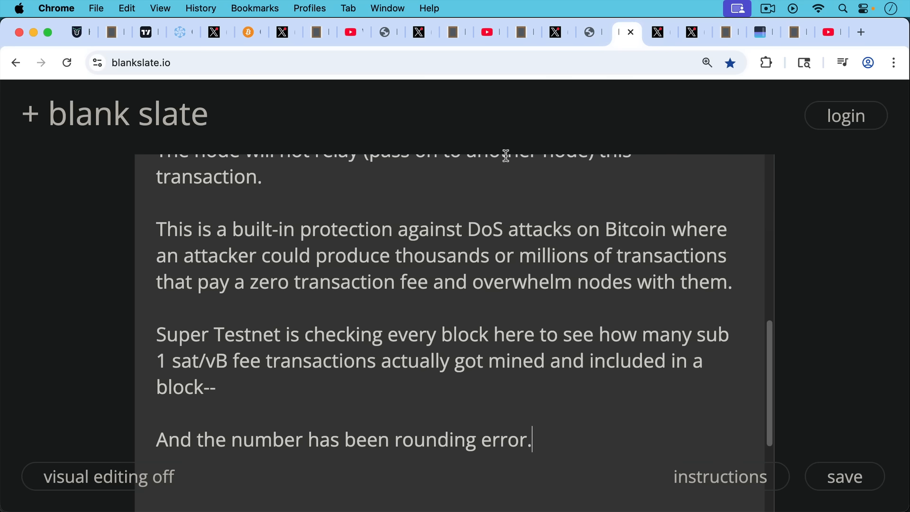
mouse_move(517, 149)
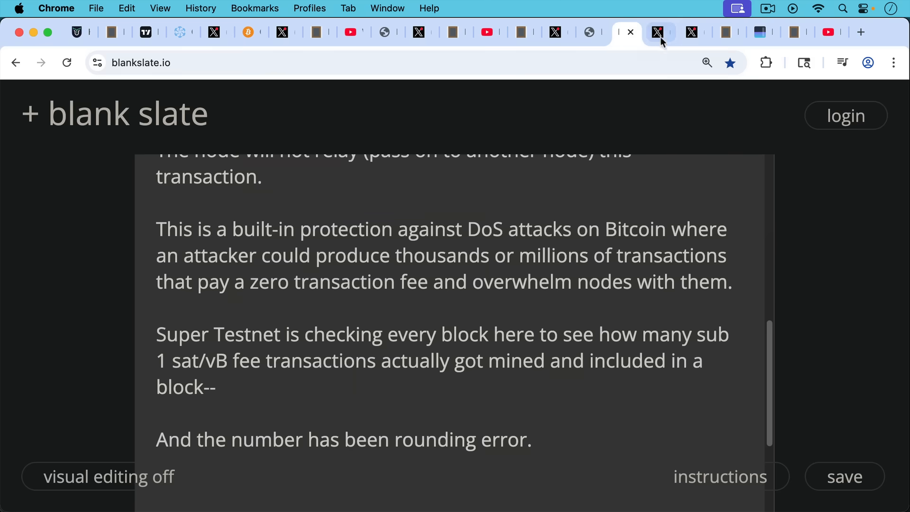
- Show Super Testnet's fee-rate diagram, then Filter Stats reporting 1.07% lower-than-standard-fee transactions
click(657, 32)
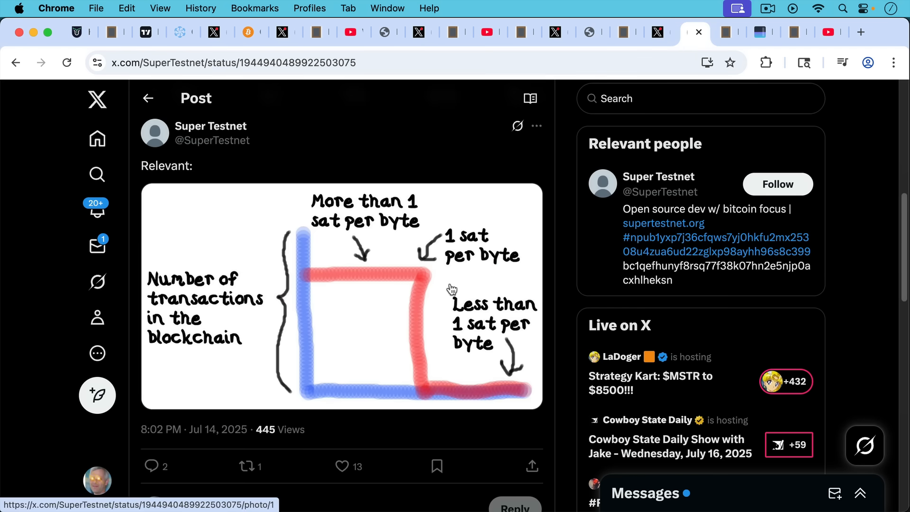
mouse_move(408, 324)
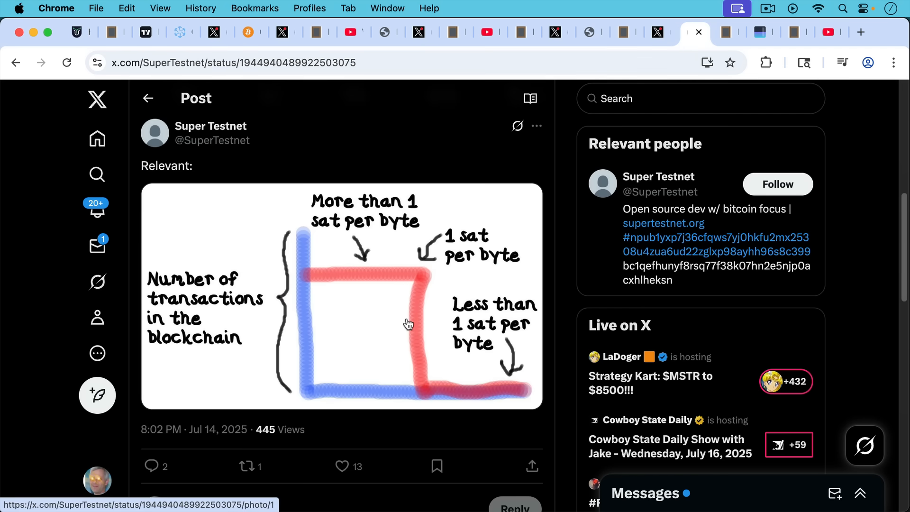
mouse_move(409, 305)
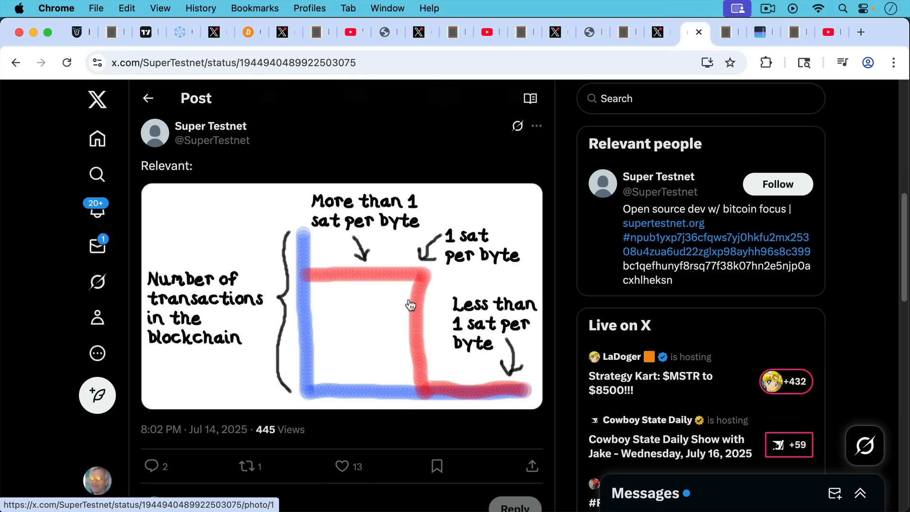
mouse_move(323, 305)
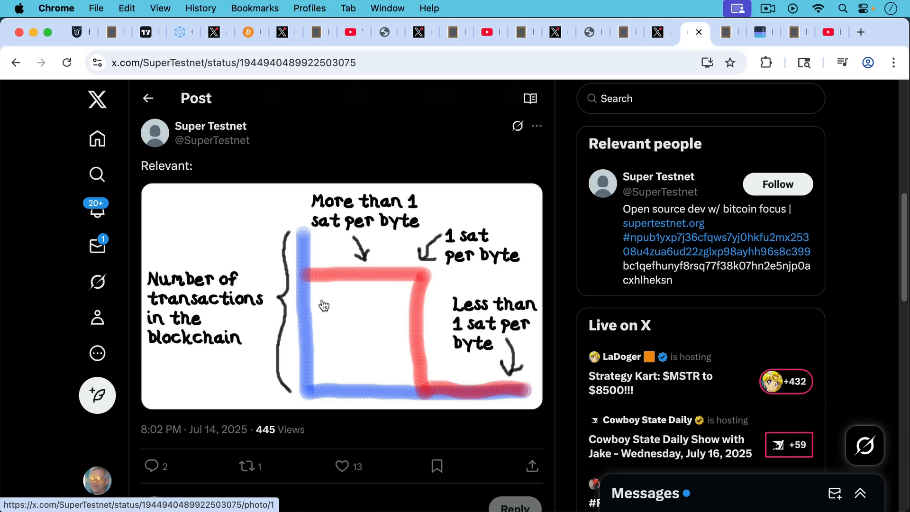
mouse_move(358, 277)
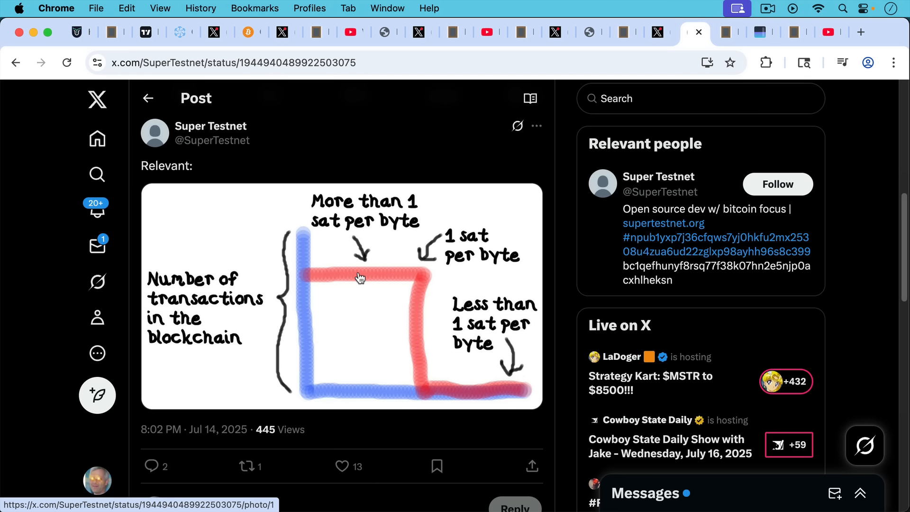
mouse_move(481, 406)
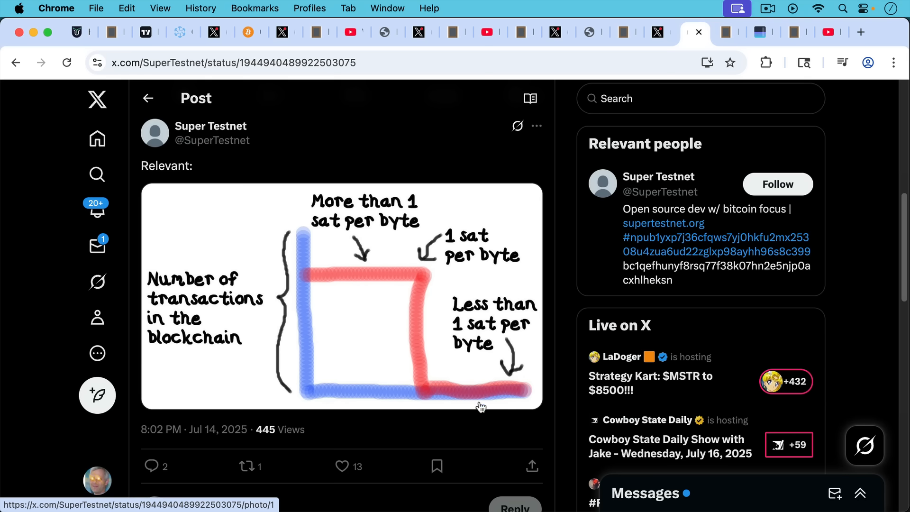
mouse_move(519, 360)
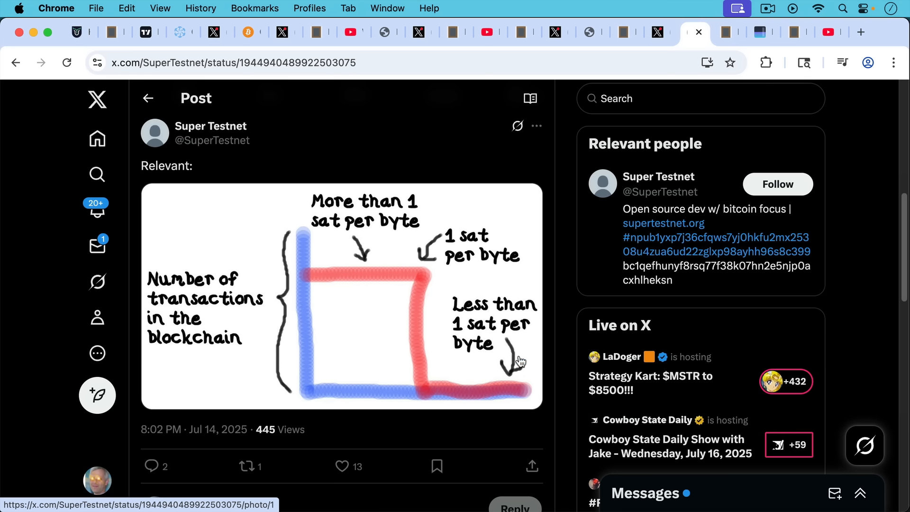
click(591, 32)
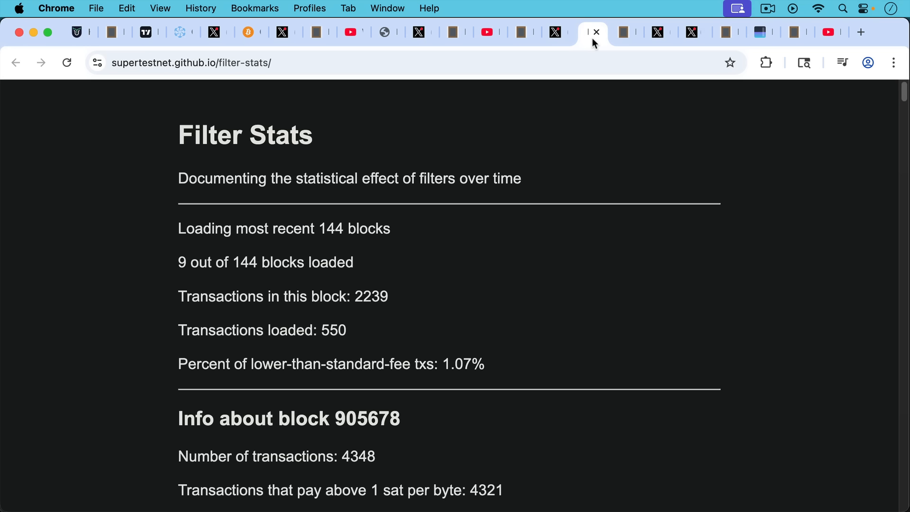
- Show the summary note: pro-spam Bitcoiners' nodes still don't relay sub-1 sat/vB transactions
click(693, 31)
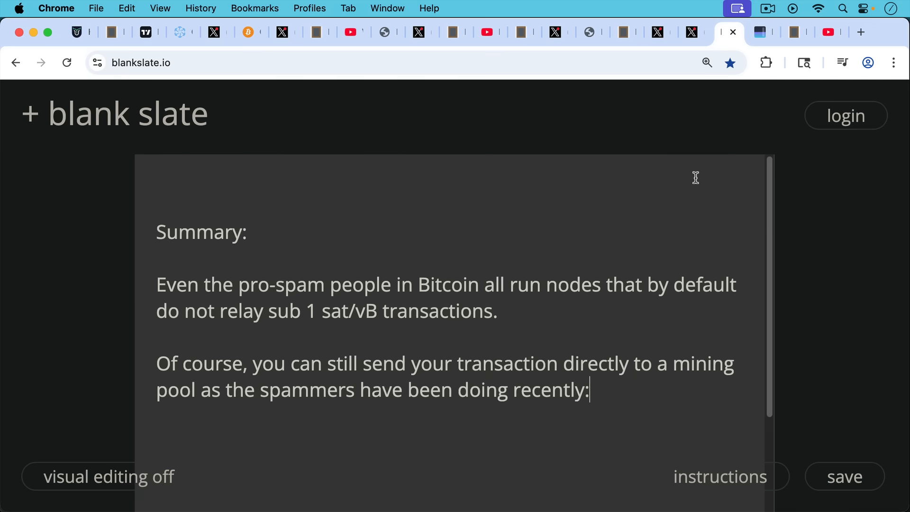
mouse_move(696, 155)
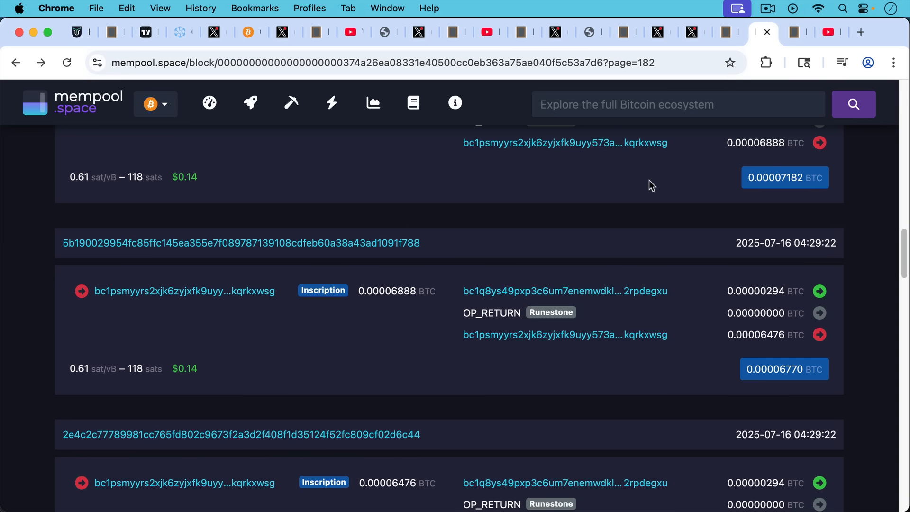
mouse_move(662, 182)
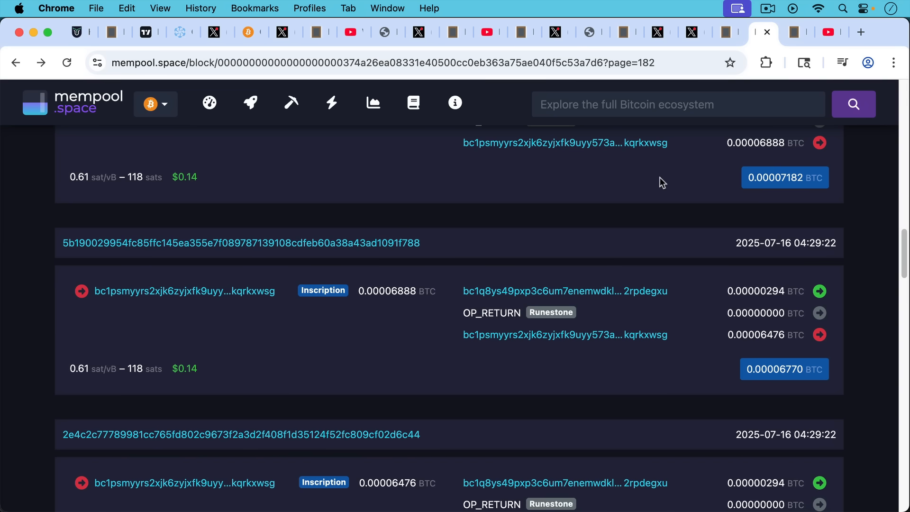
mouse_move(106, 388)
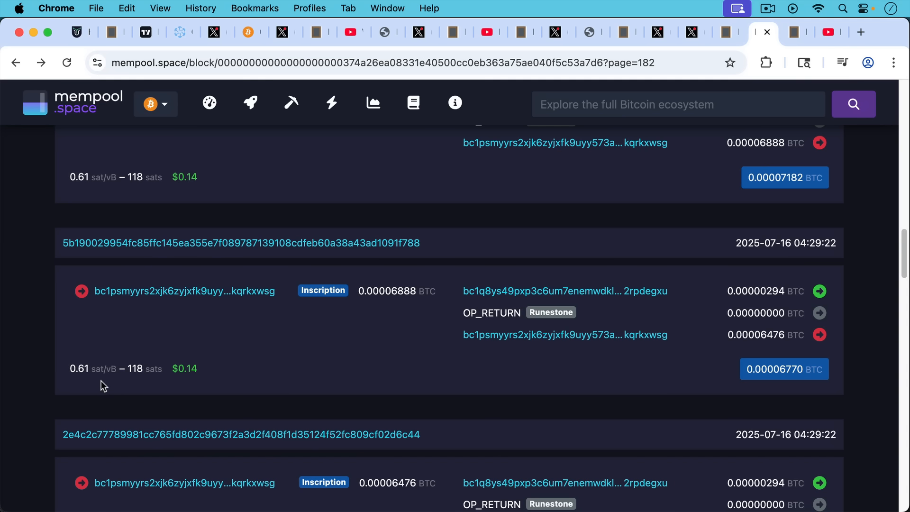
mouse_move(95, 380)
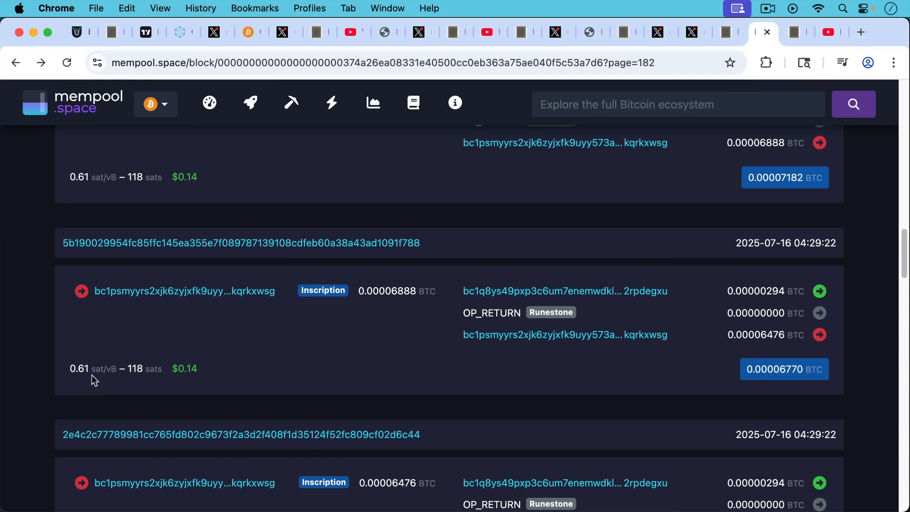
mouse_move(797, 32)
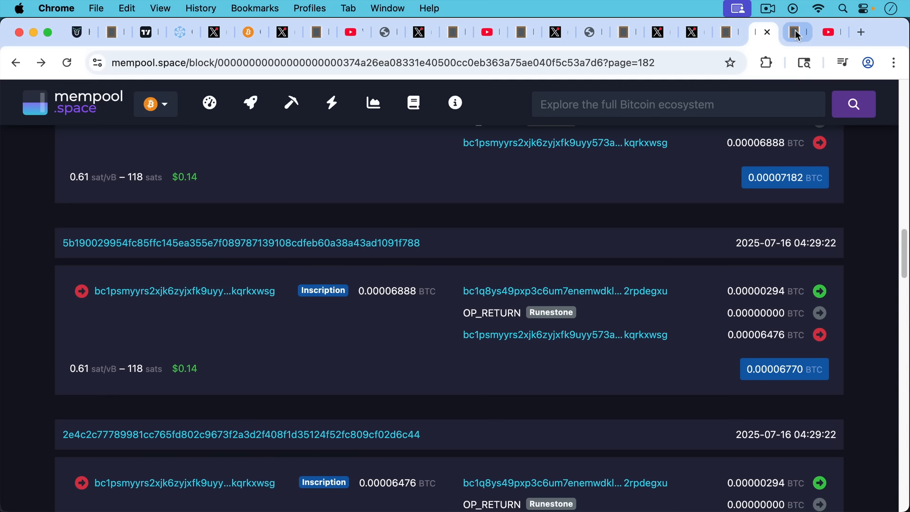
- Switch from the mempool.space block page to the next blankslate.io notes tab
click(797, 33)
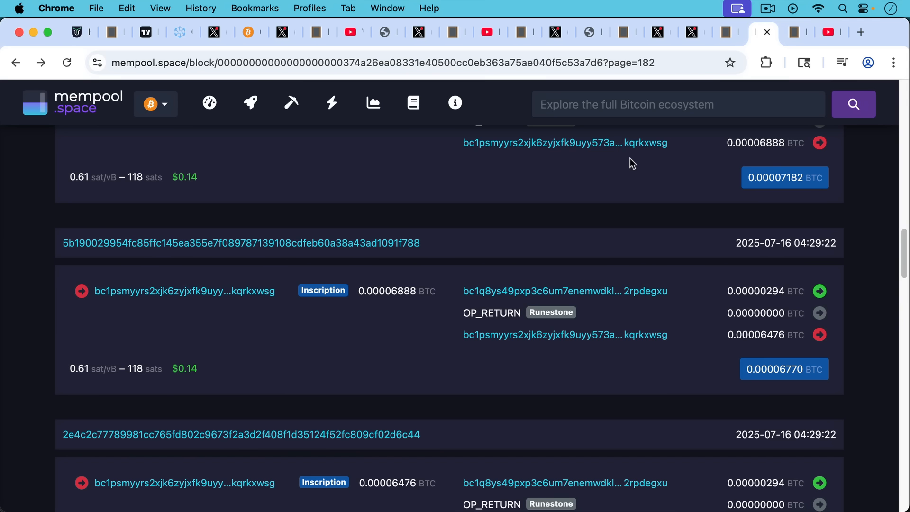
mouse_move(628, 164)
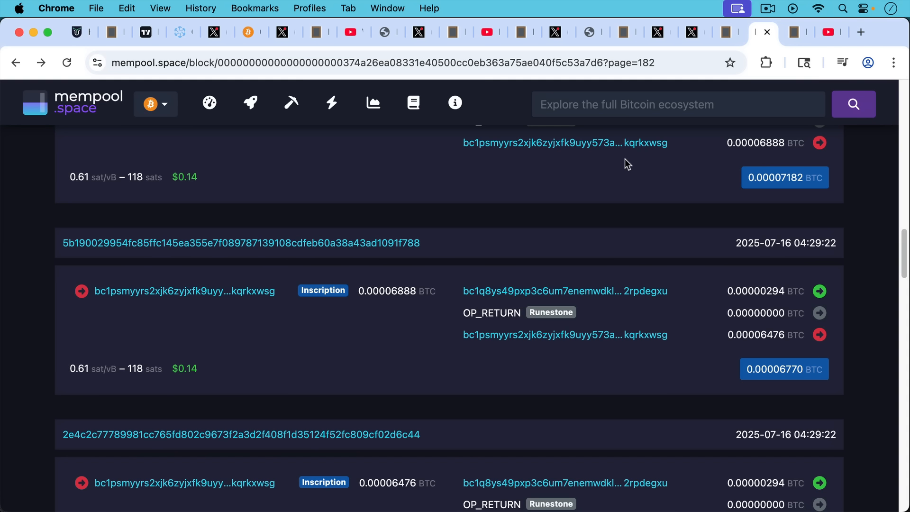
mouse_move(781, 33)
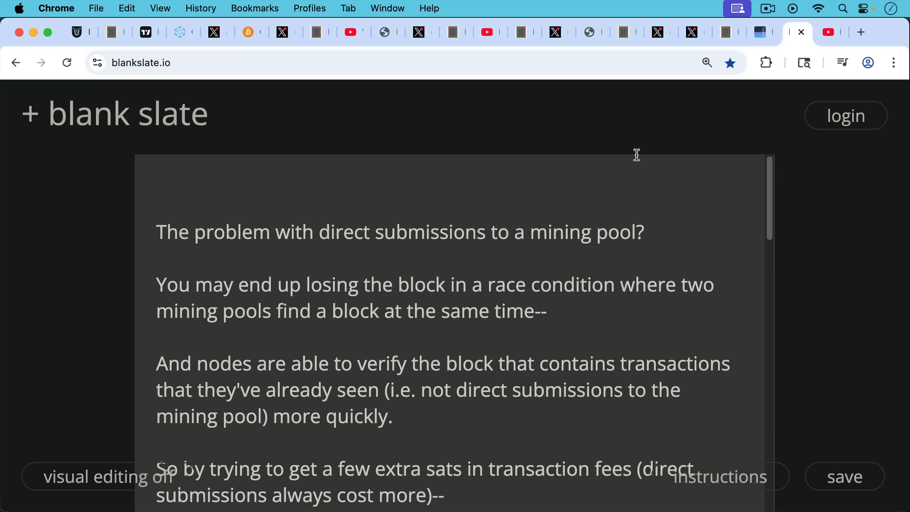
mouse_move(633, 181)
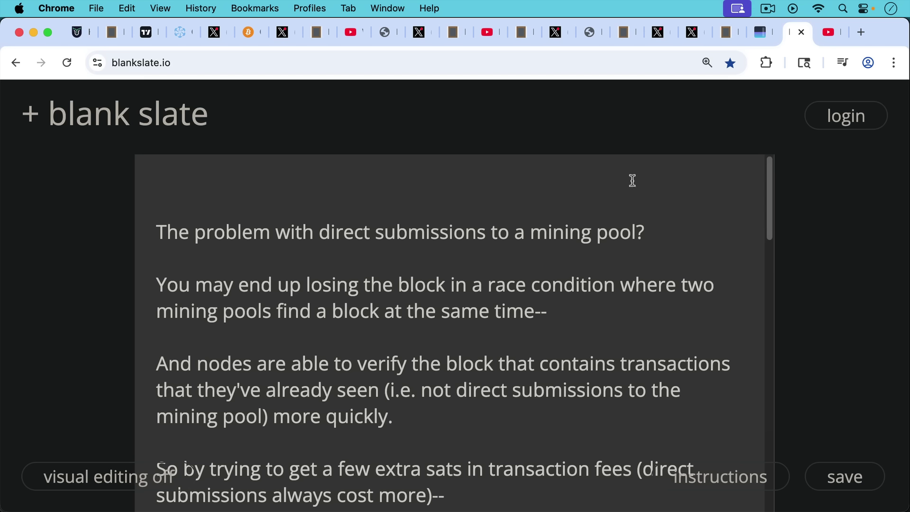
mouse_move(629, 197)
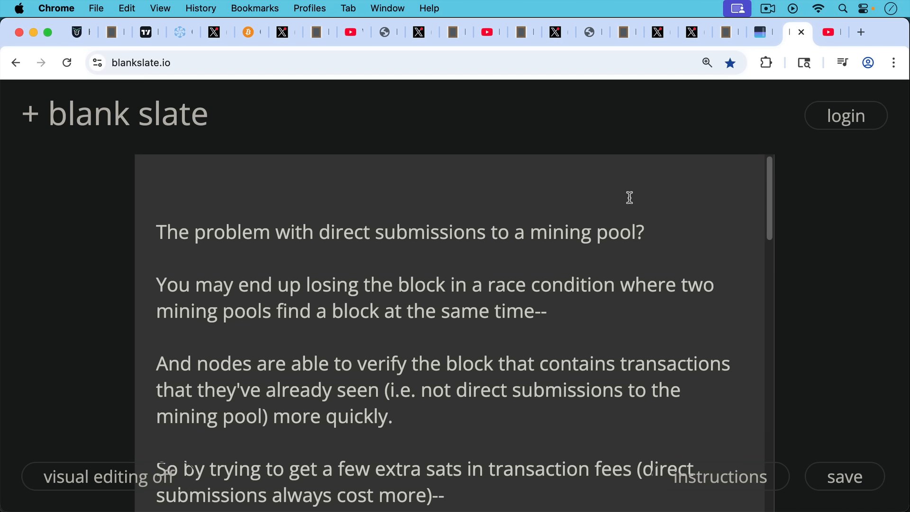
mouse_move(628, 190)
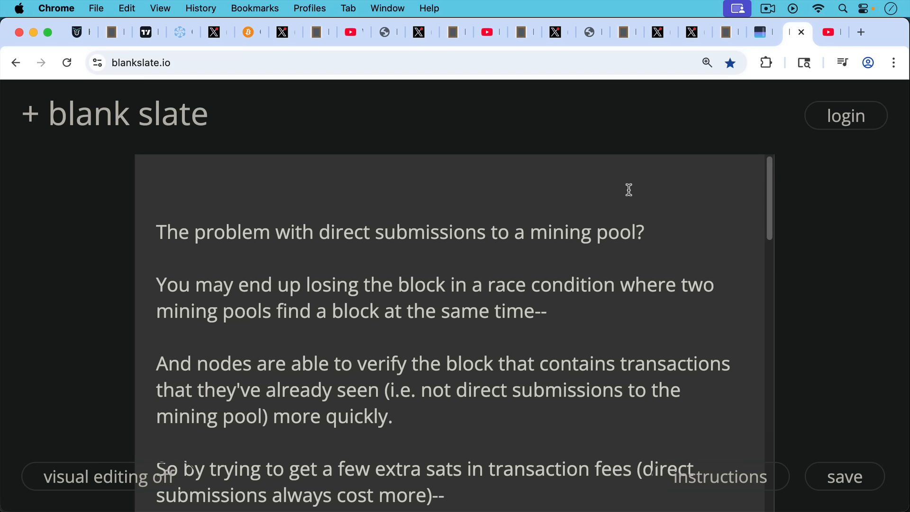
mouse_move(593, 286)
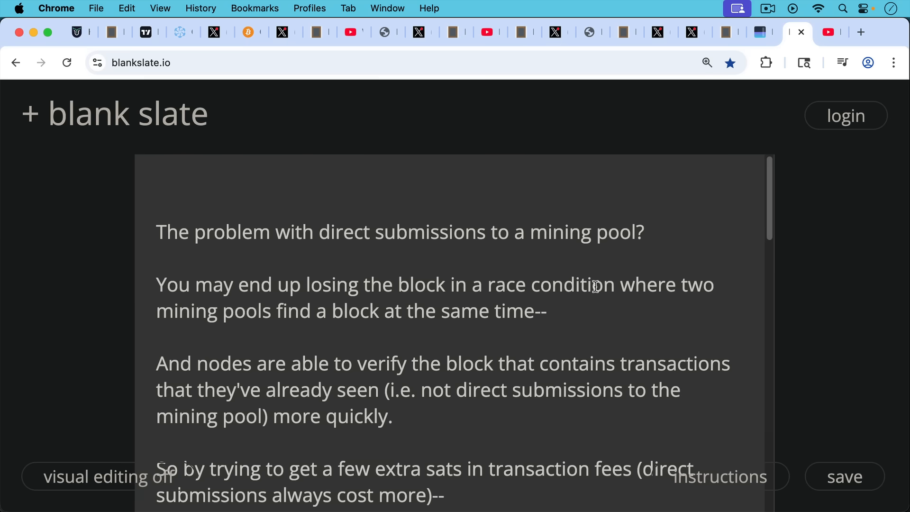
- Scroll the note to the paragraphs on undercutting fees and the 3.125 BTC subsidy halving
scroll(down, 3)
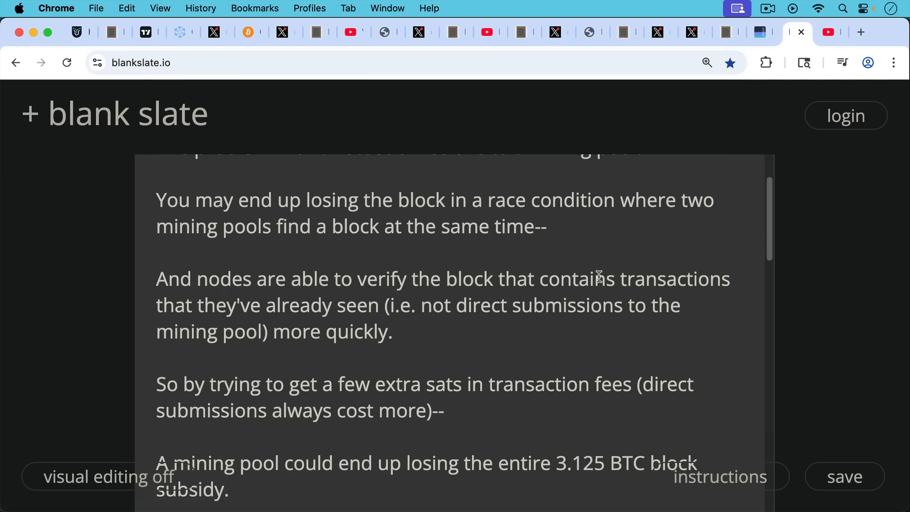
mouse_move(600, 273)
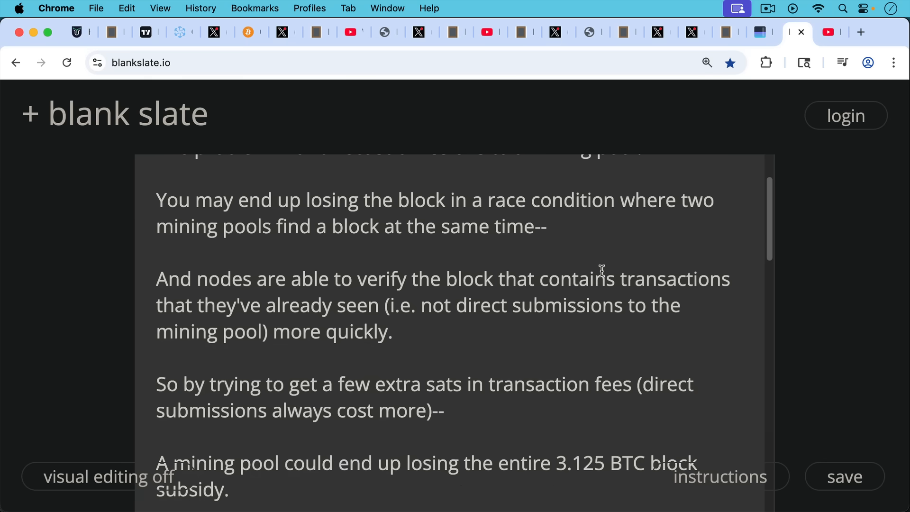
mouse_move(601, 278)
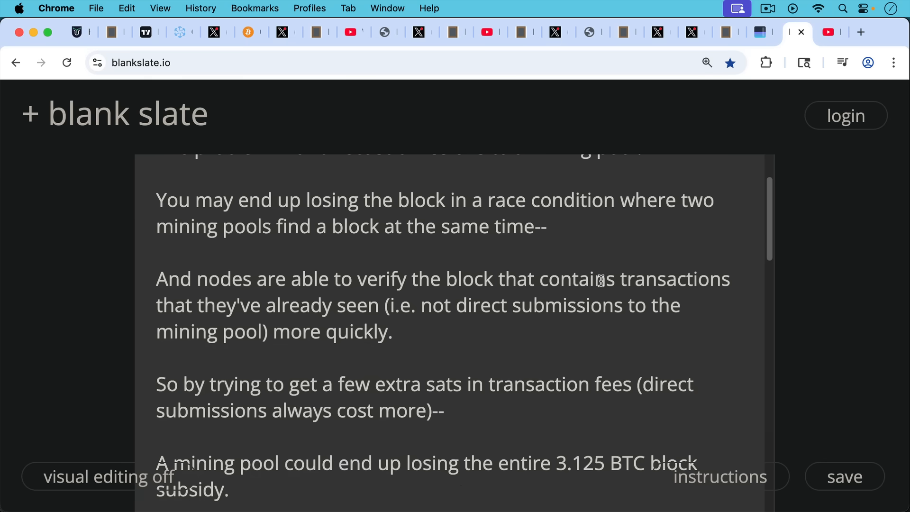
scroll(down, 3)
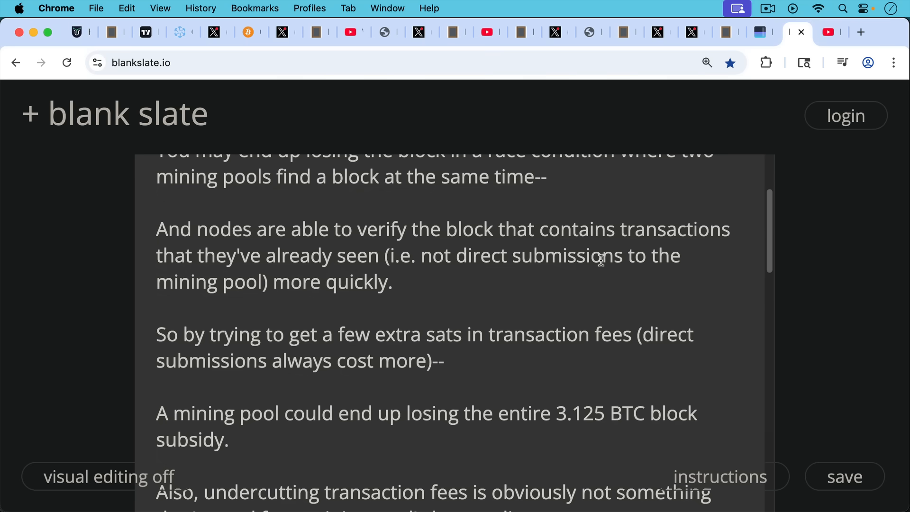
mouse_move(597, 274)
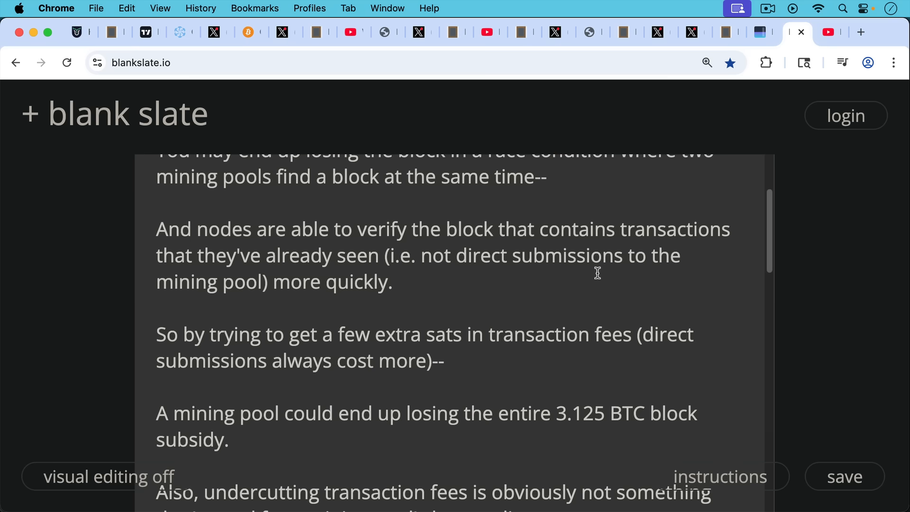
scroll(down, 3)
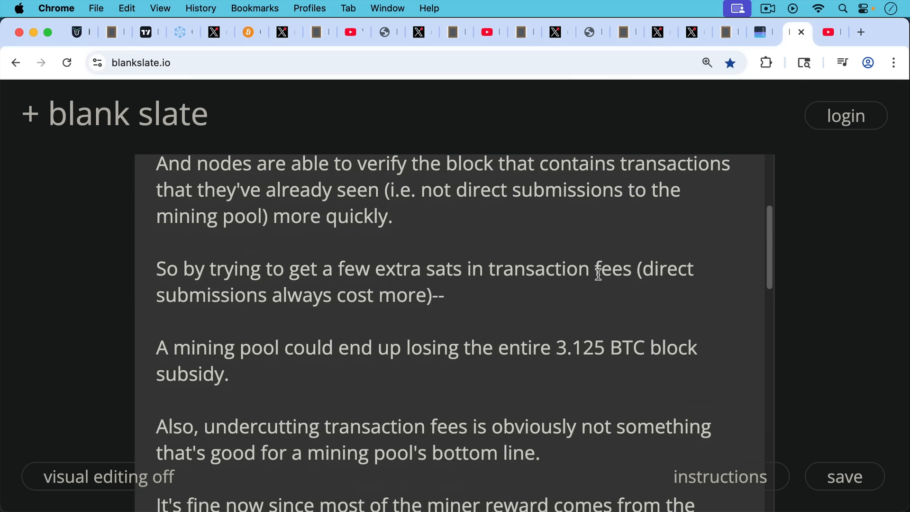
mouse_move(597, 258)
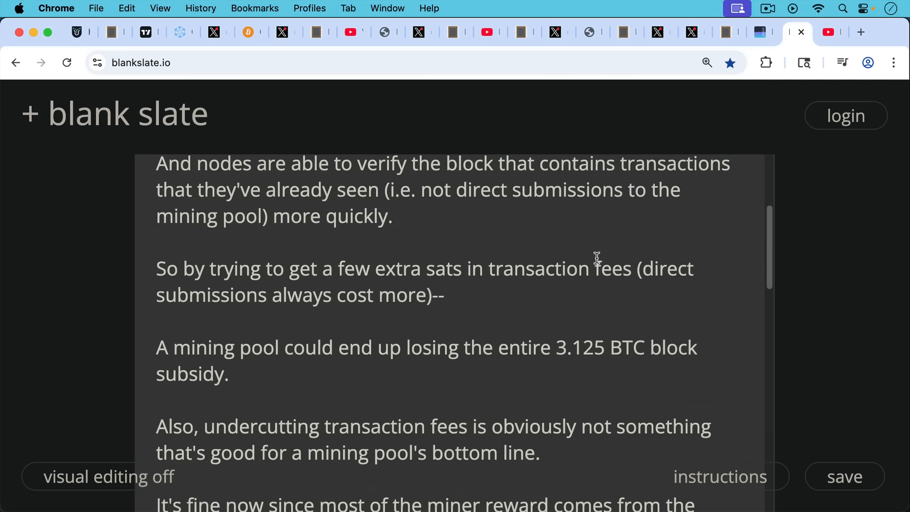
mouse_move(594, 281)
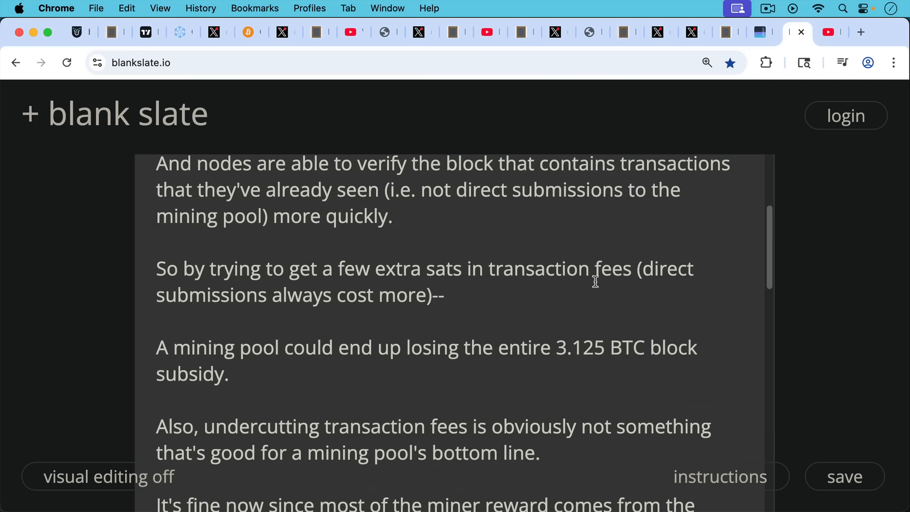
scroll(down, 3)
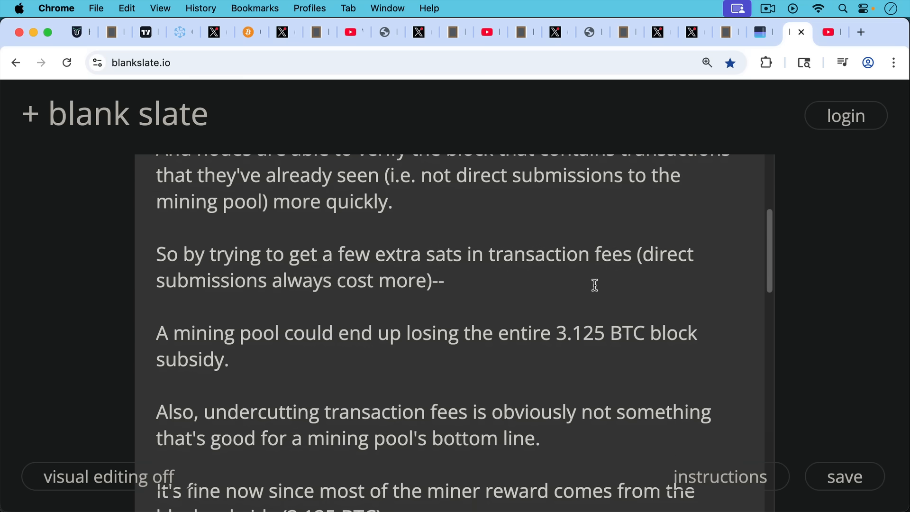
scroll(down, 3)
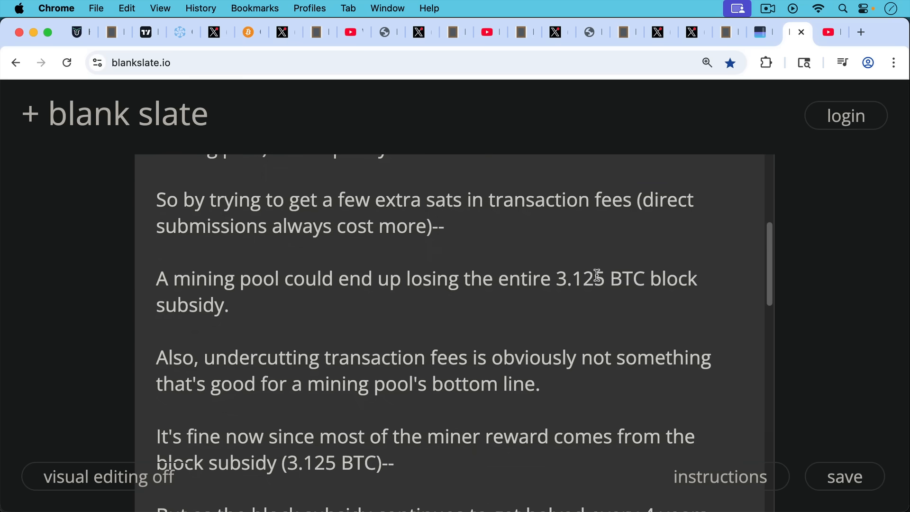
scroll(down, 3)
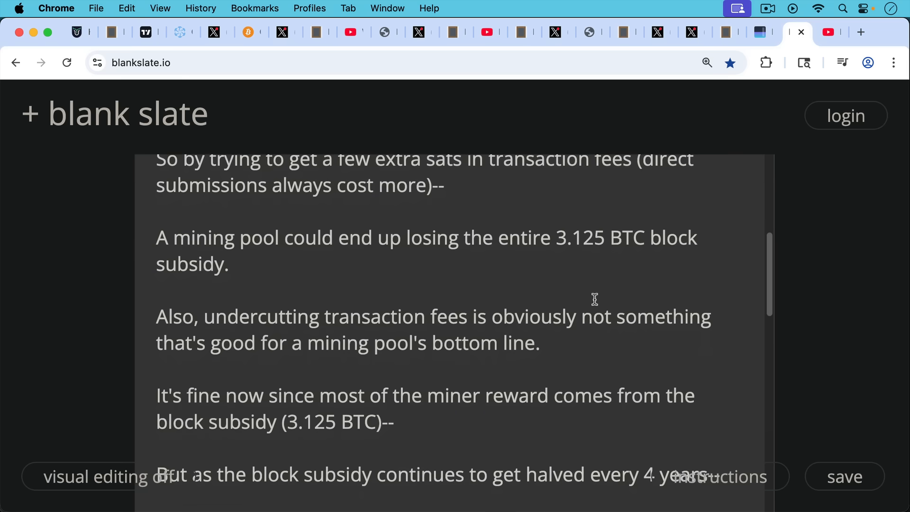
scroll(down, 3)
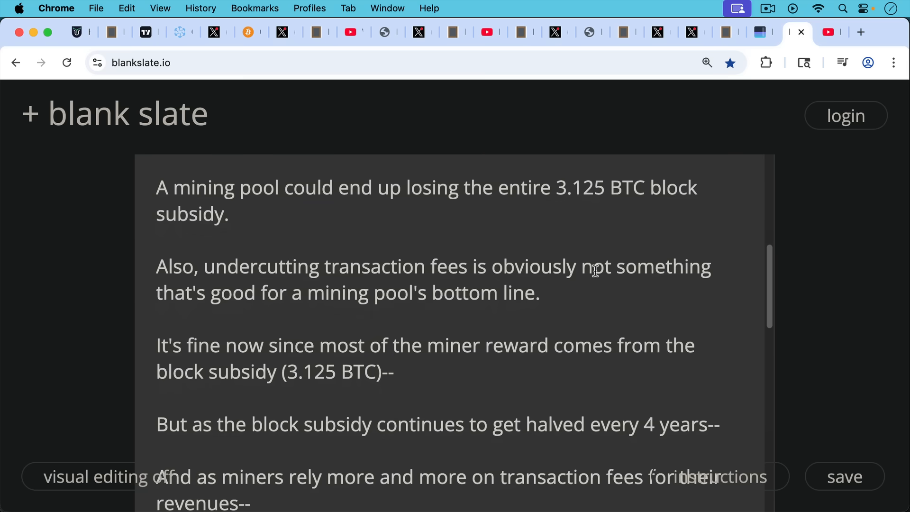
mouse_move(592, 277)
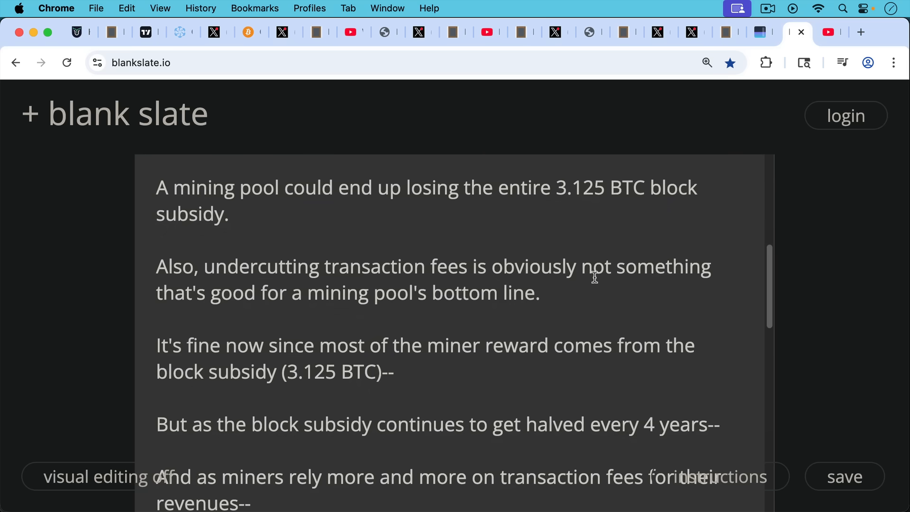
scroll(up, 3)
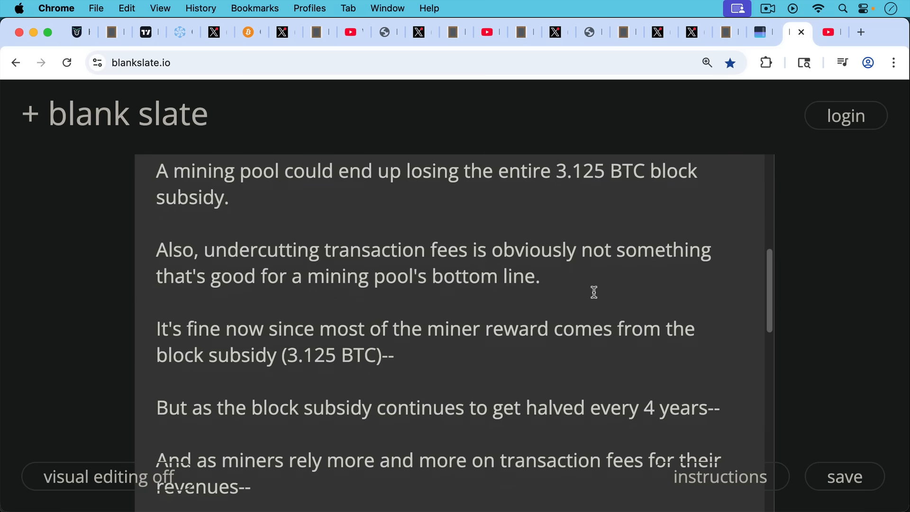
mouse_move(592, 281)
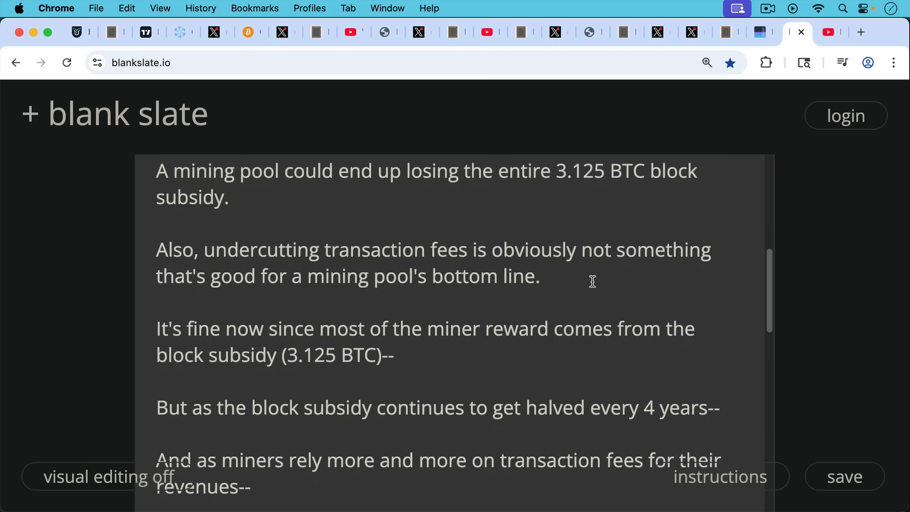
- Scroll further to the notes on sub-1 sat/vB relaying, cheap UTXO consolidation and cheaper spam
scroll(down, 3)
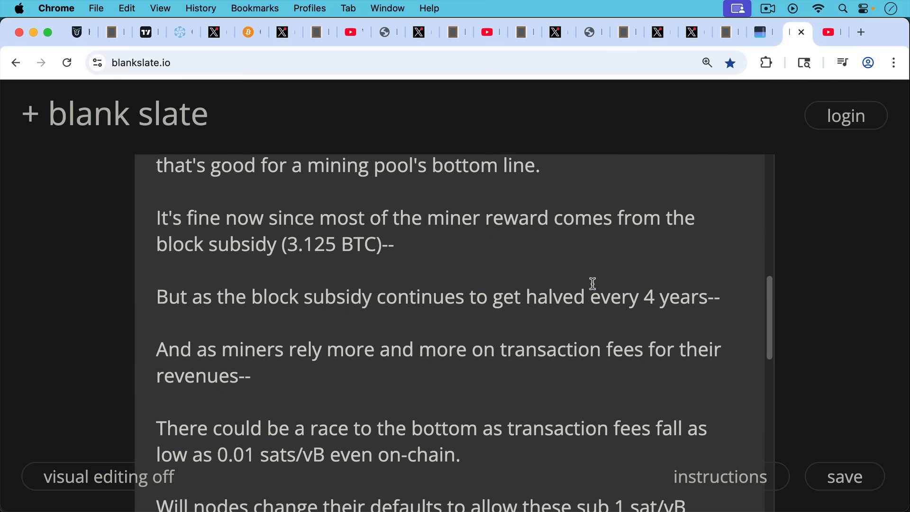
mouse_move(595, 277)
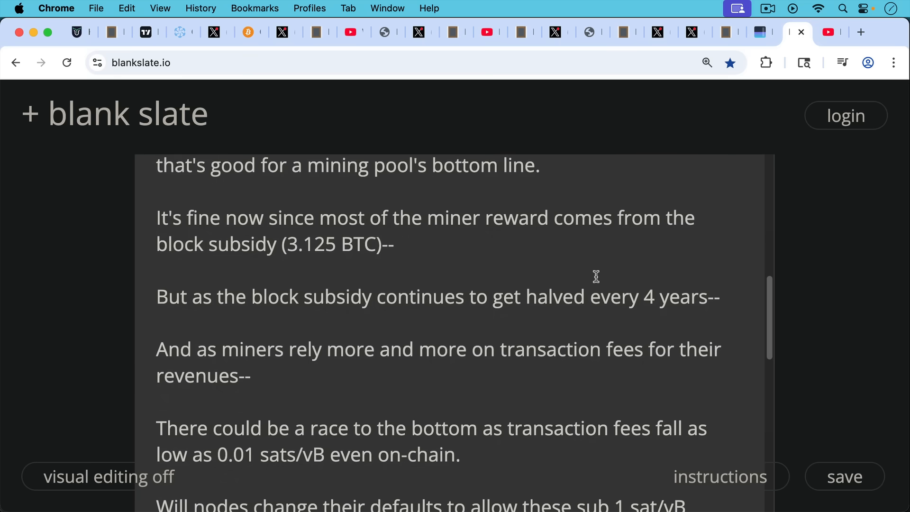
scroll(down, 3)
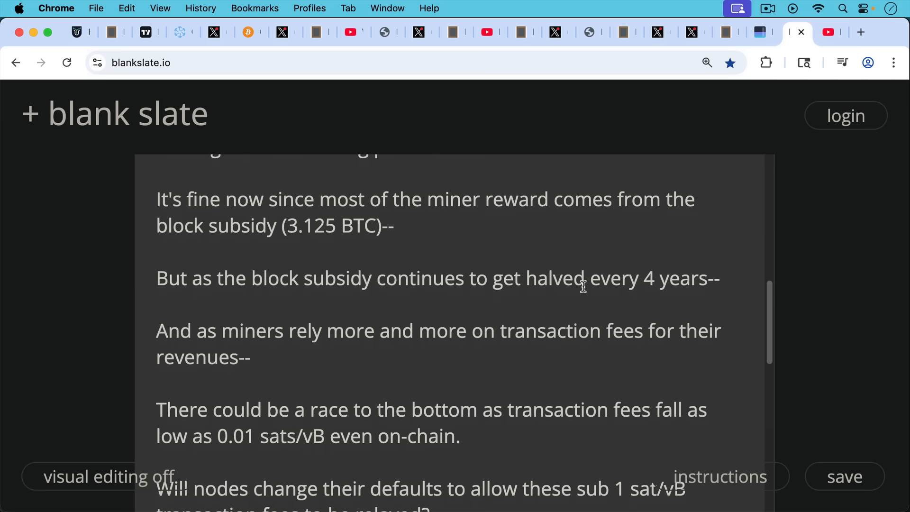
scroll(down, 3)
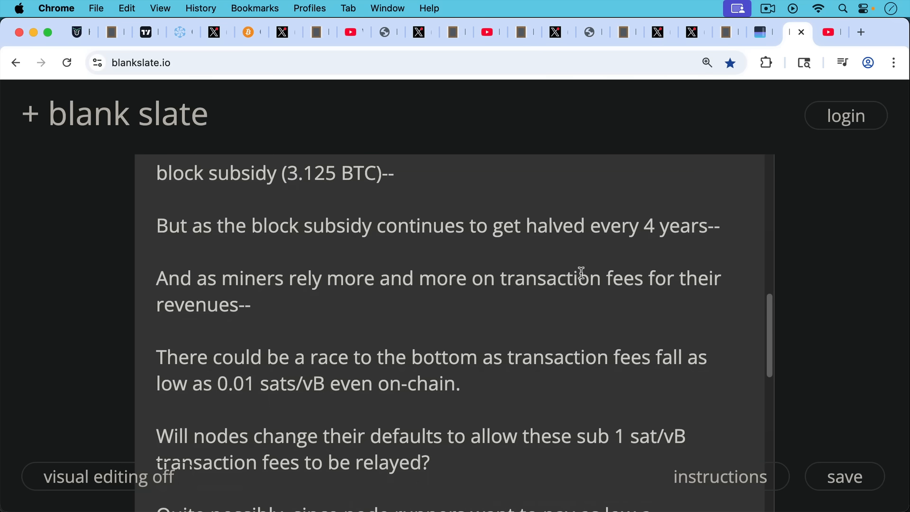
mouse_move(577, 284)
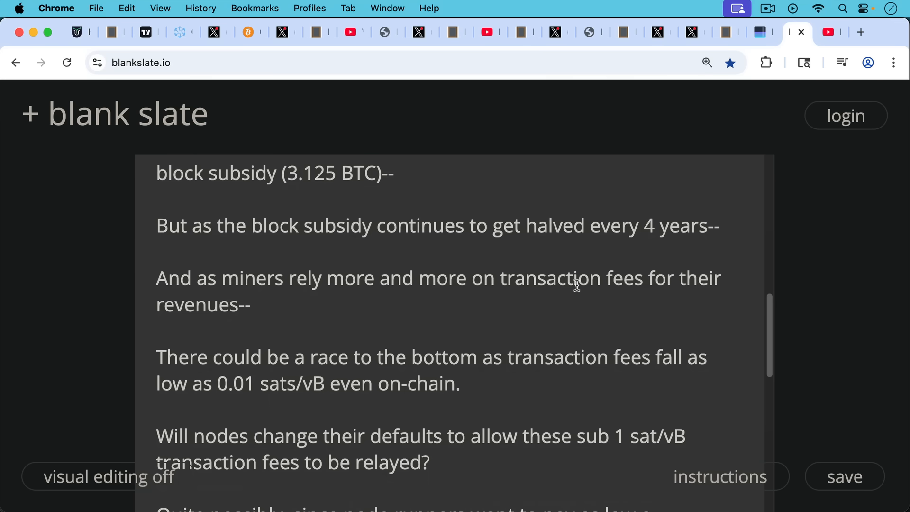
scroll(down, 3)
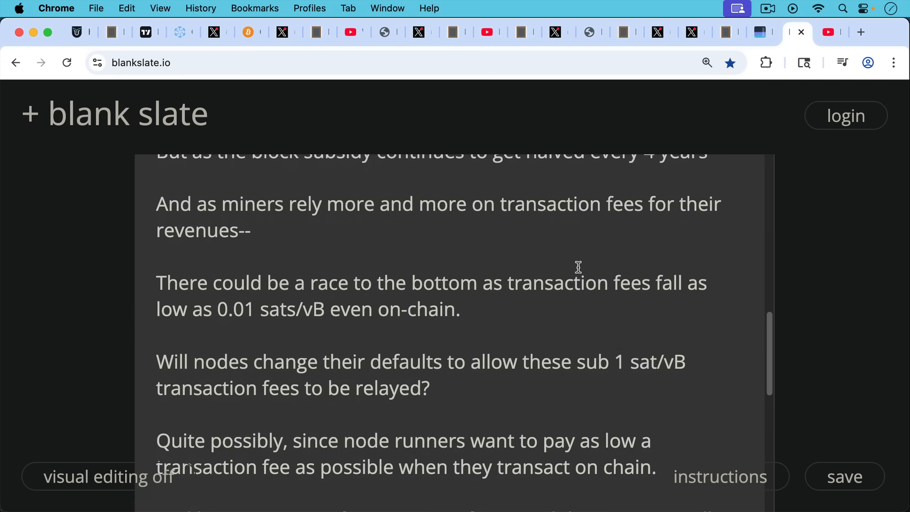
mouse_move(576, 273)
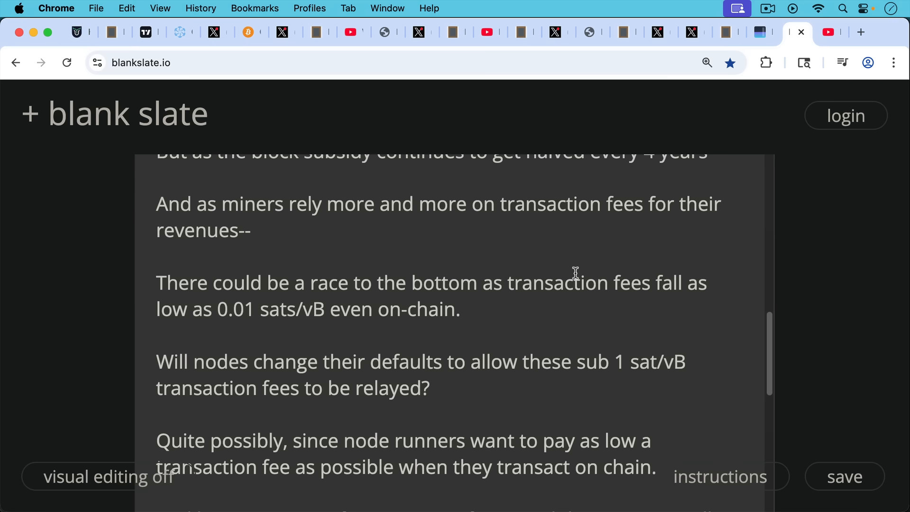
scroll(down, 3)
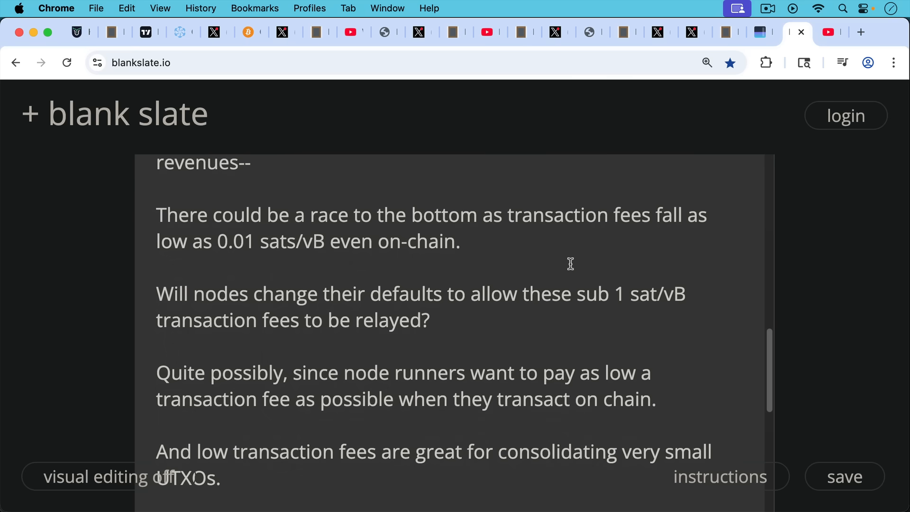
mouse_move(569, 277)
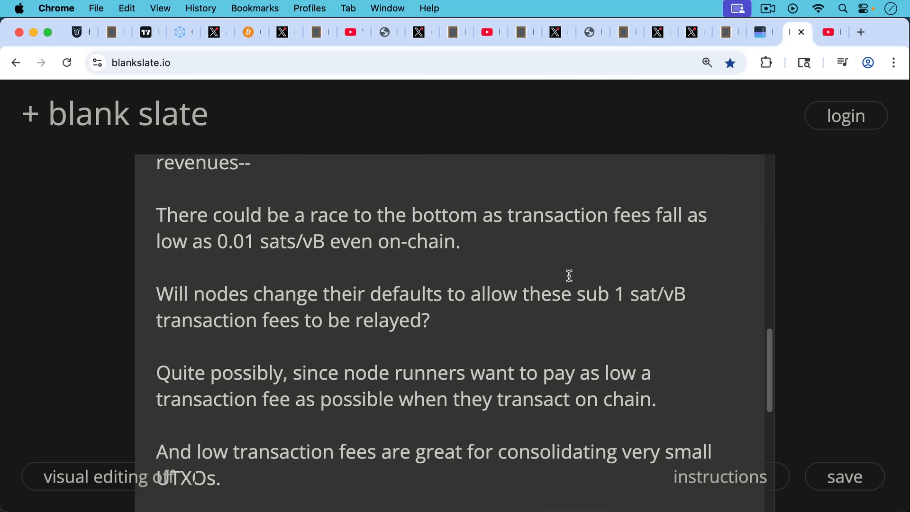
scroll(down, 3)
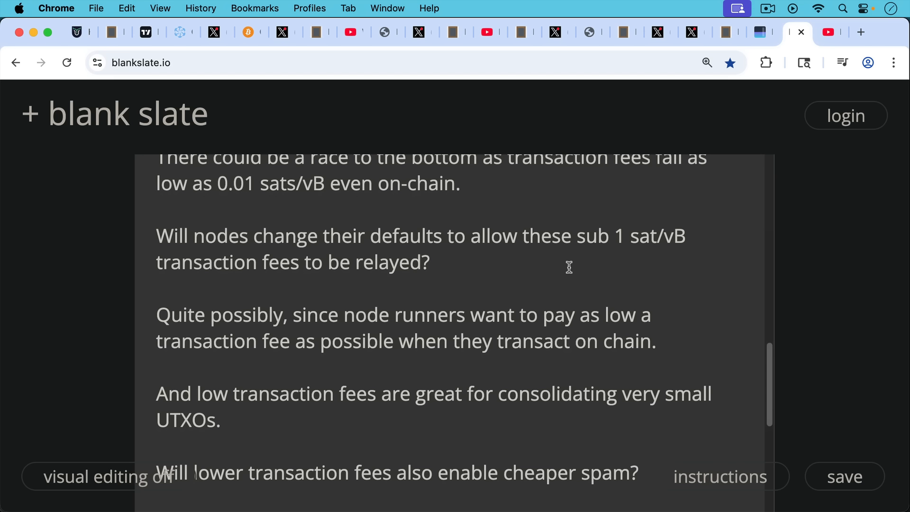
mouse_move(565, 278)
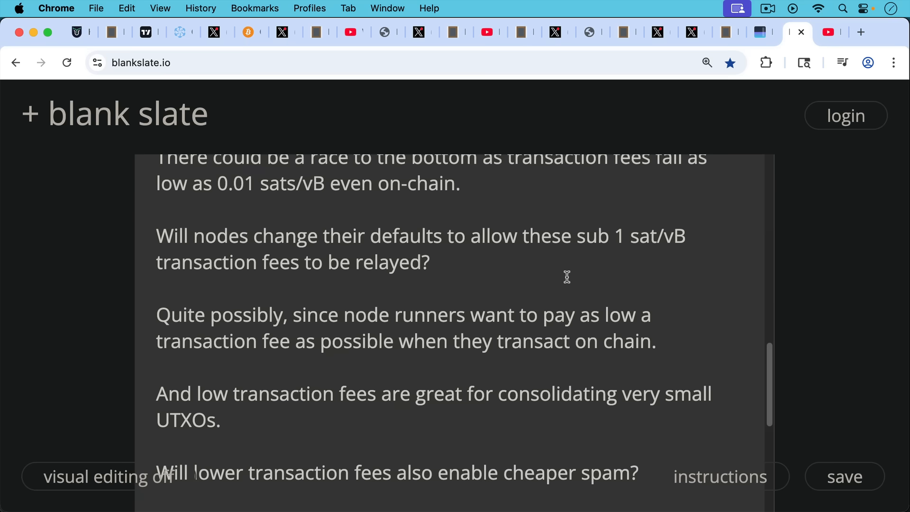
- Scroll to the closing spam-filter note, then open the 'Running Bitcoin Knots' YouTube tab
scroll(down, 3)
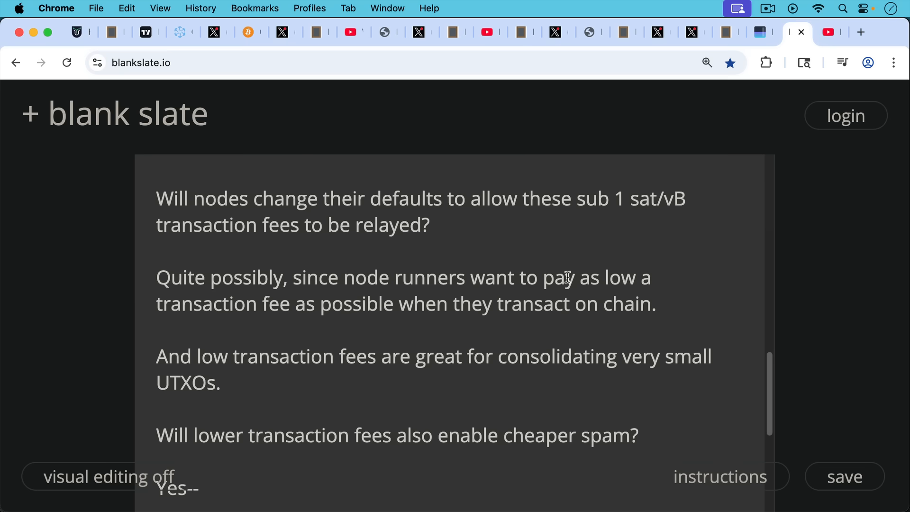
mouse_move(558, 292)
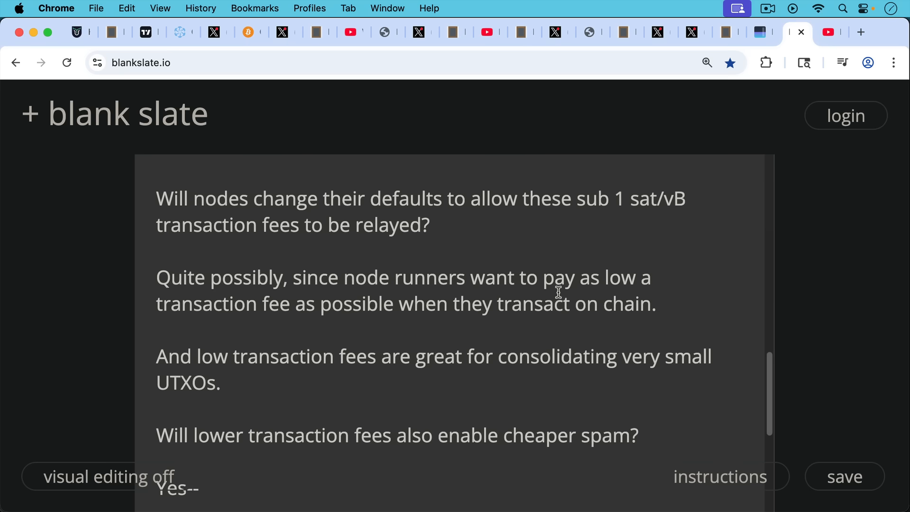
scroll(down, 3)
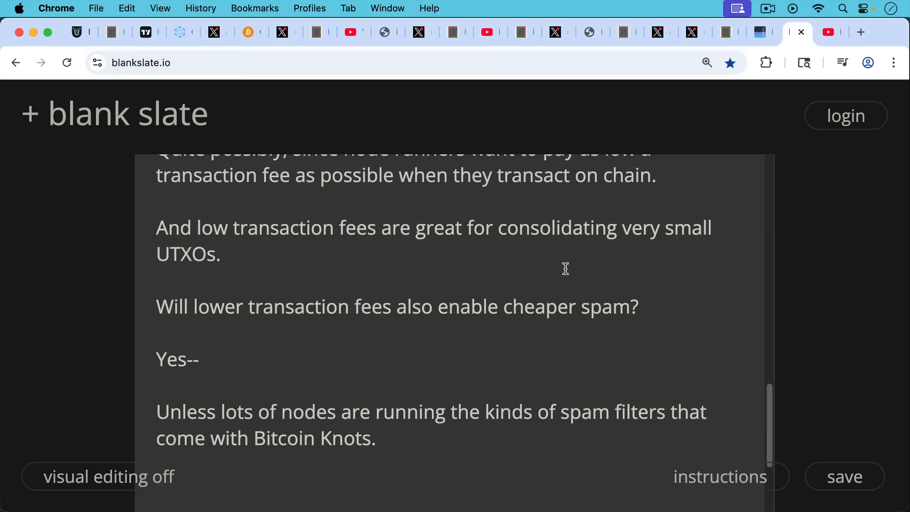
mouse_move(559, 282)
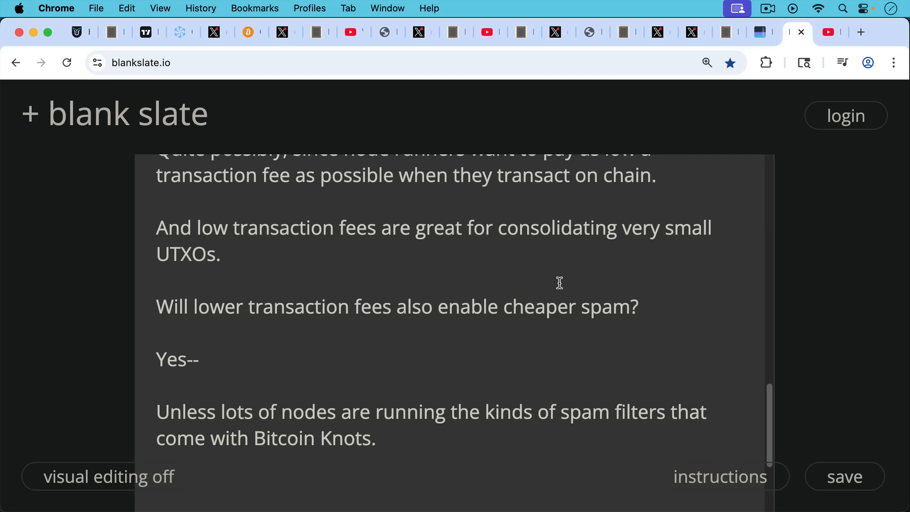
mouse_move(567, 269)
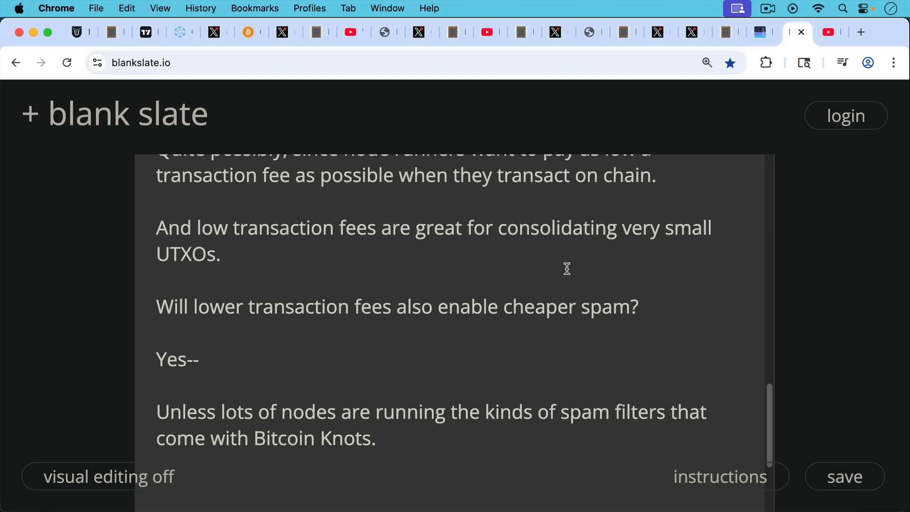
mouse_move(626, 207)
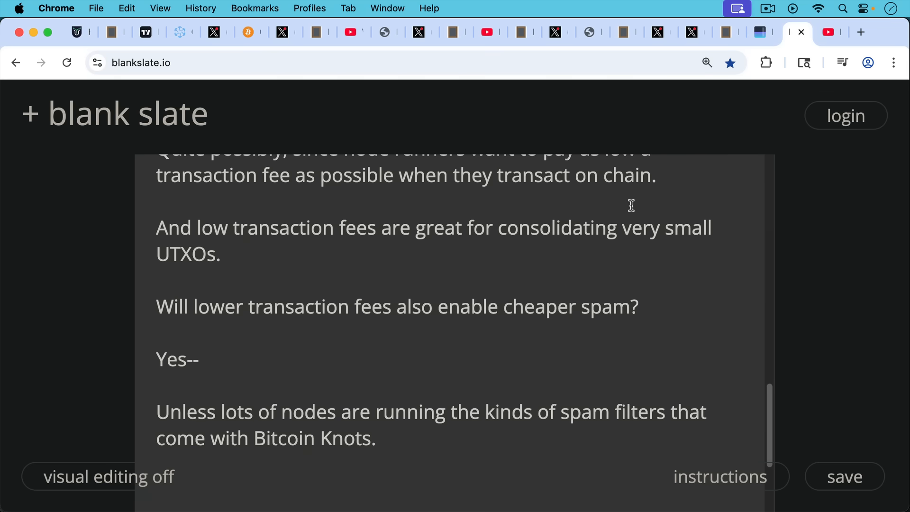
mouse_move(643, 206)
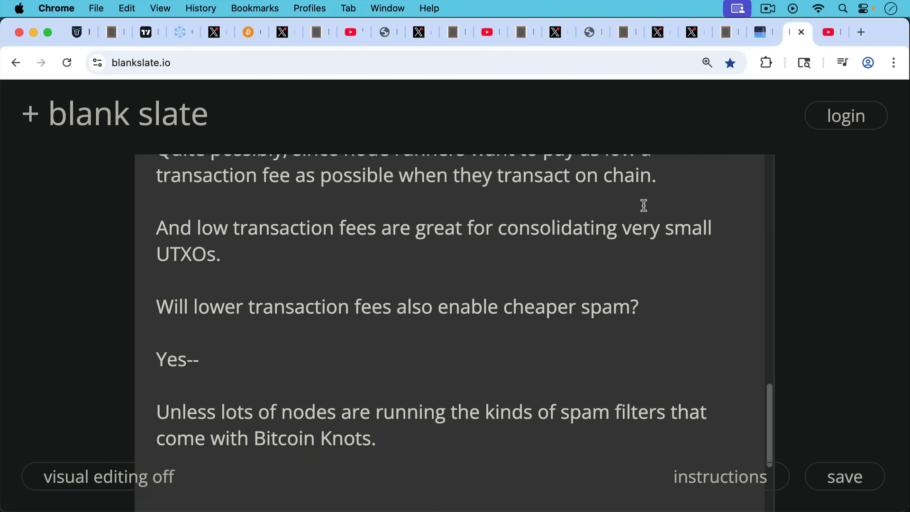
click(829, 32)
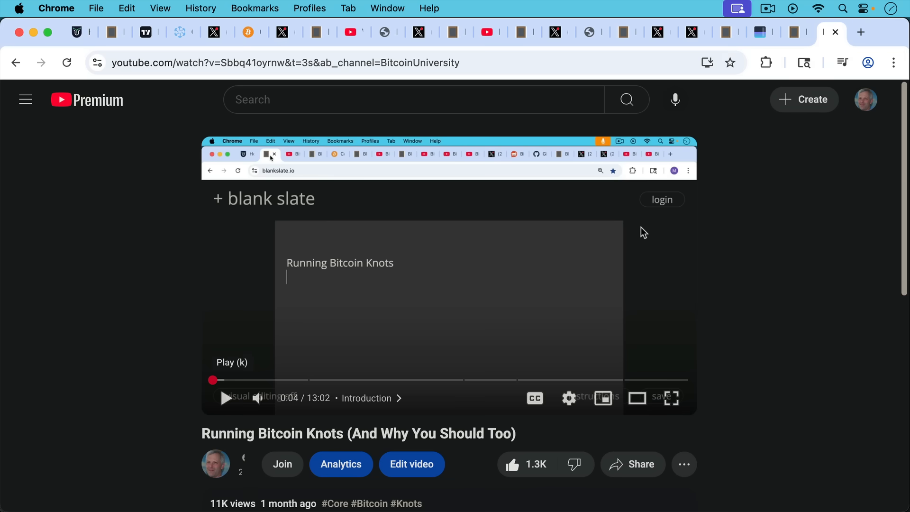
mouse_move(663, 265)
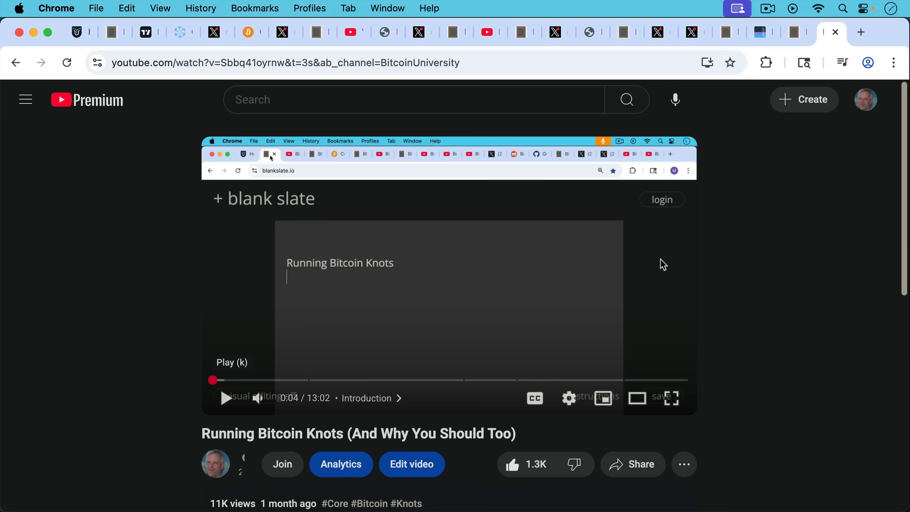